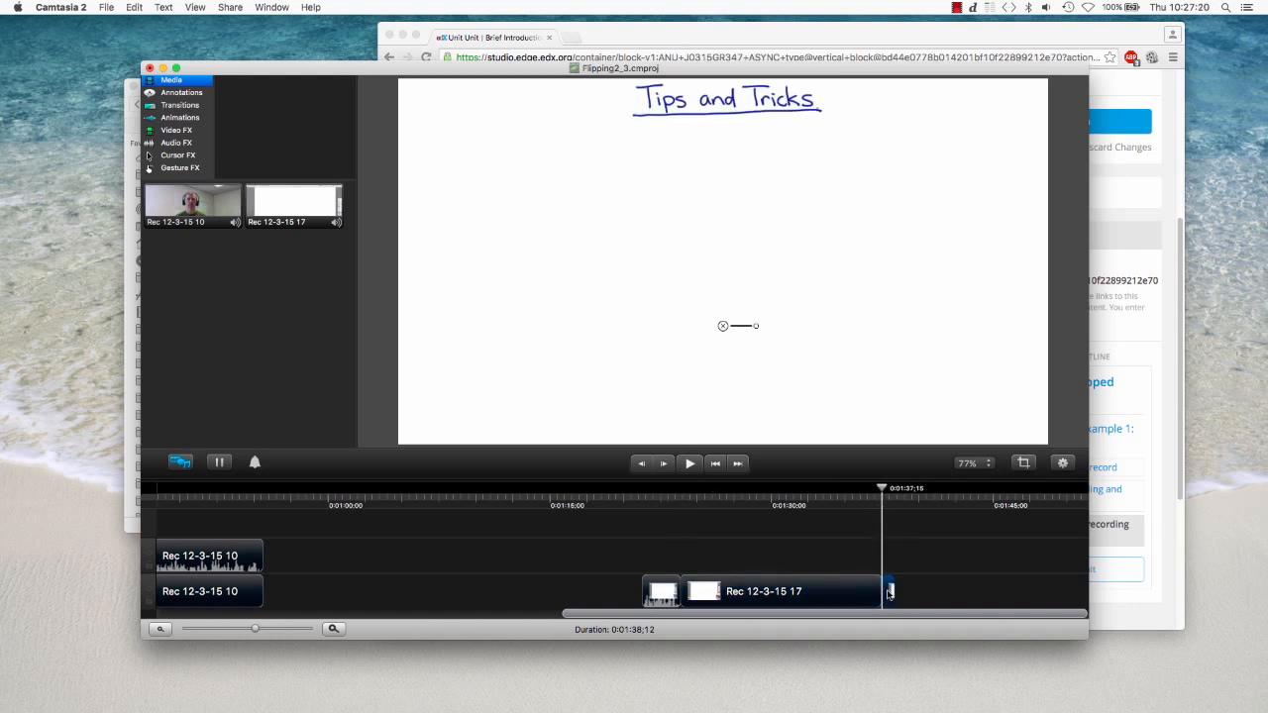
Show the Media bin with the project's imported recordings.
{"action": "left_click", "coordinate": [176, 130]}
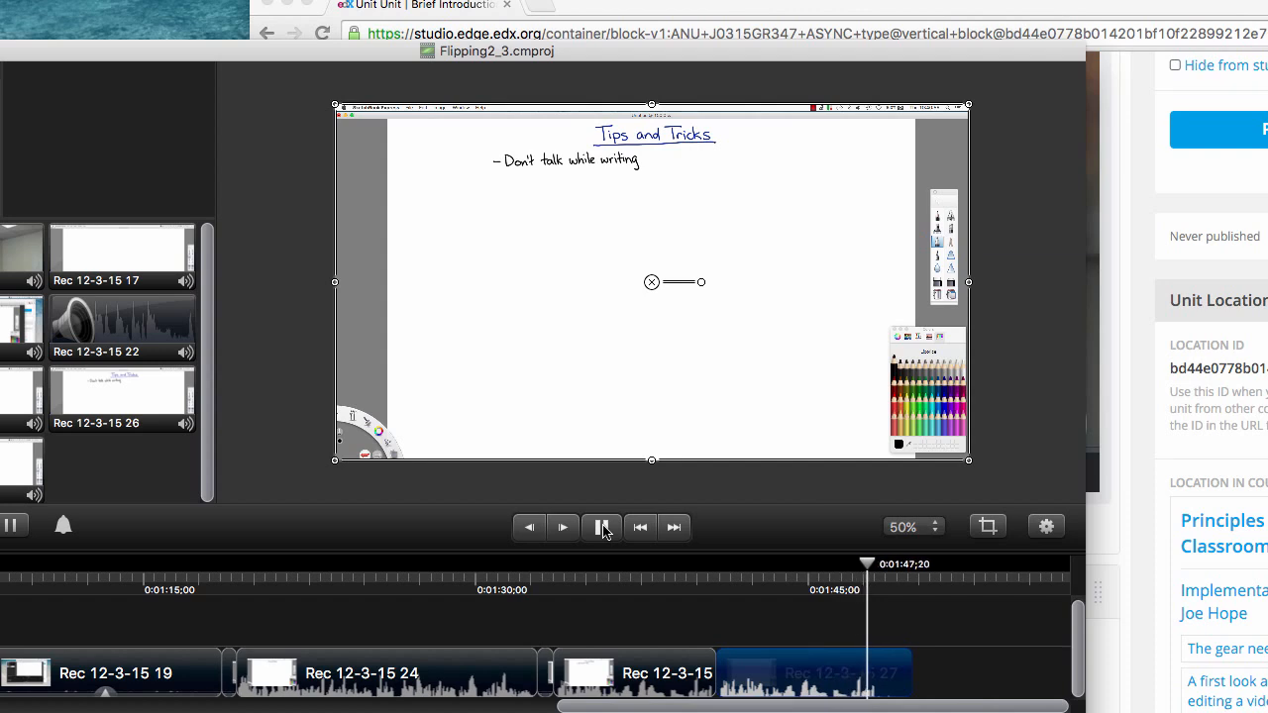
{"action": "left_click", "coordinate": [602, 527]}
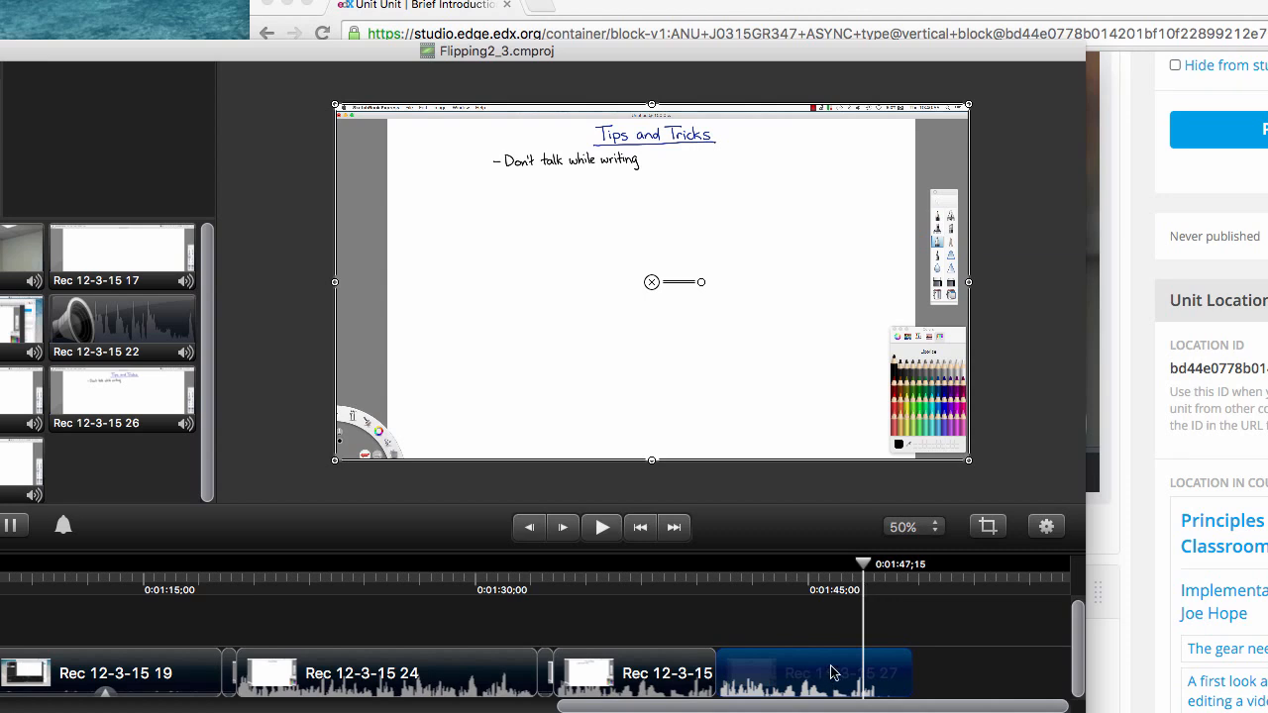
{"action": "mouse_move", "coordinate": [836, 654]}
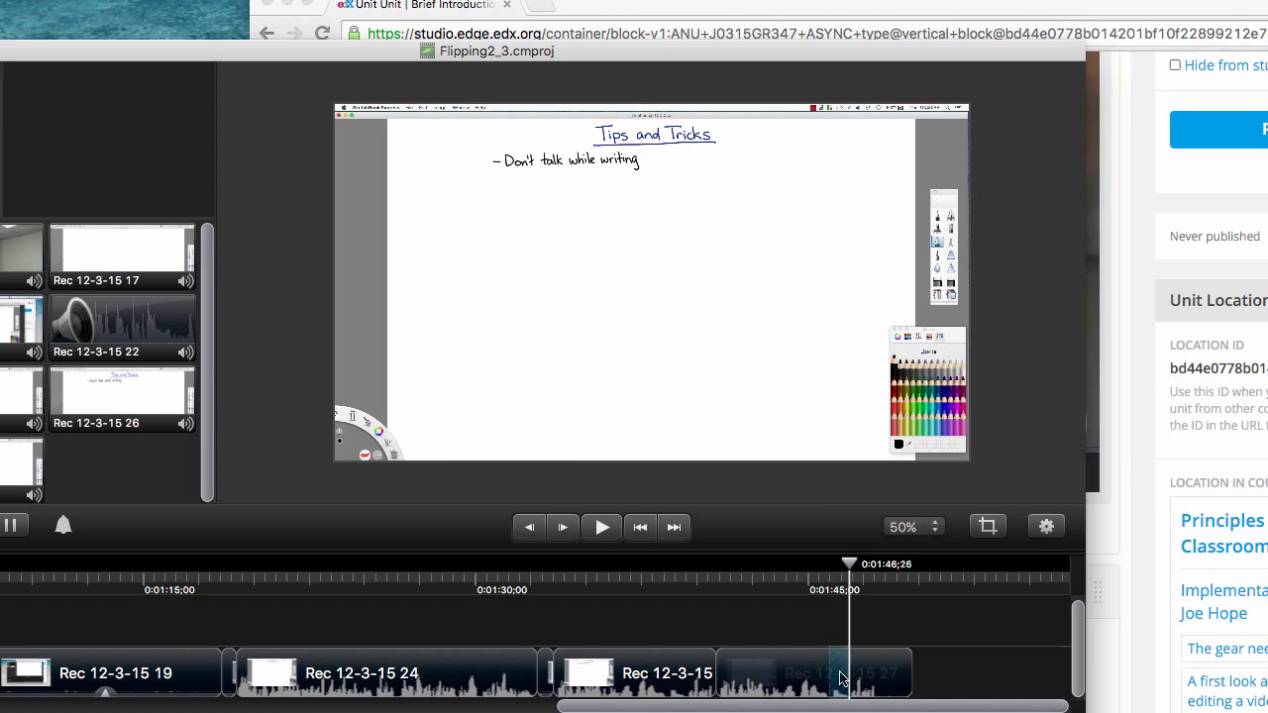
Ripple delete the marked range at the end of the last clip so the timeline closes up.
{"action": "right_click", "coordinate": [840, 677]}
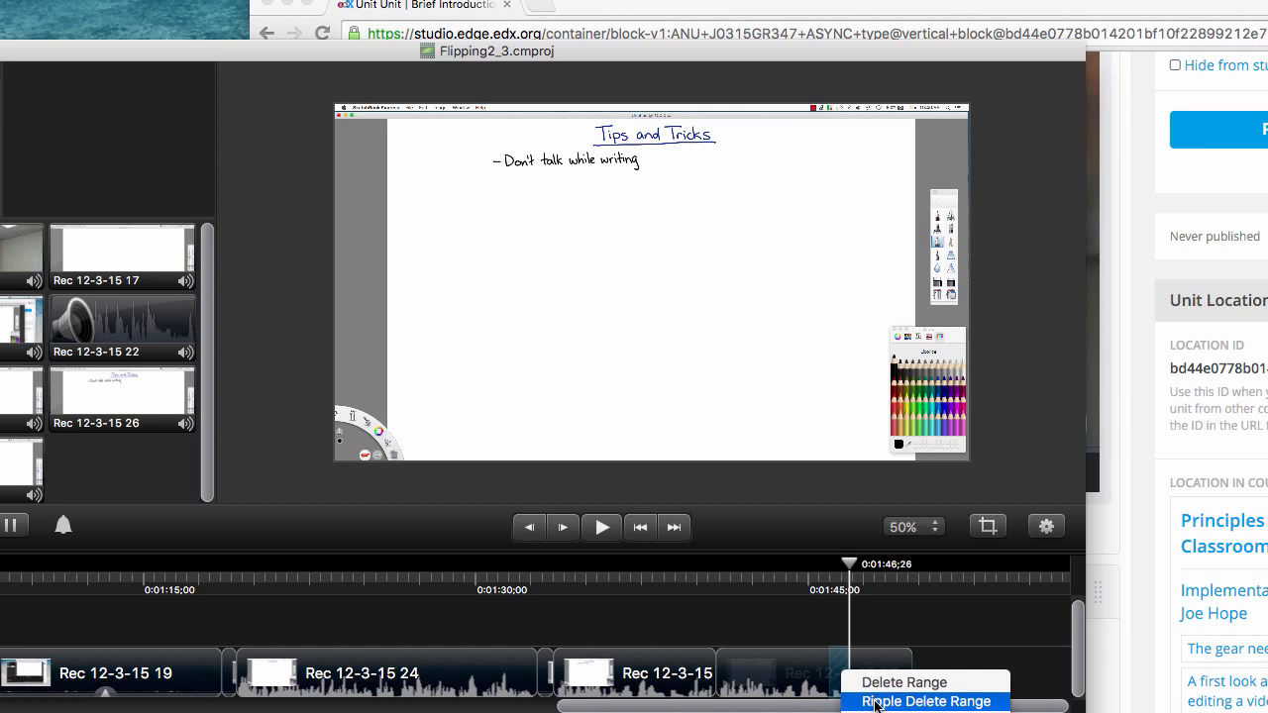
{"action": "left_click", "coordinate": [925, 701]}
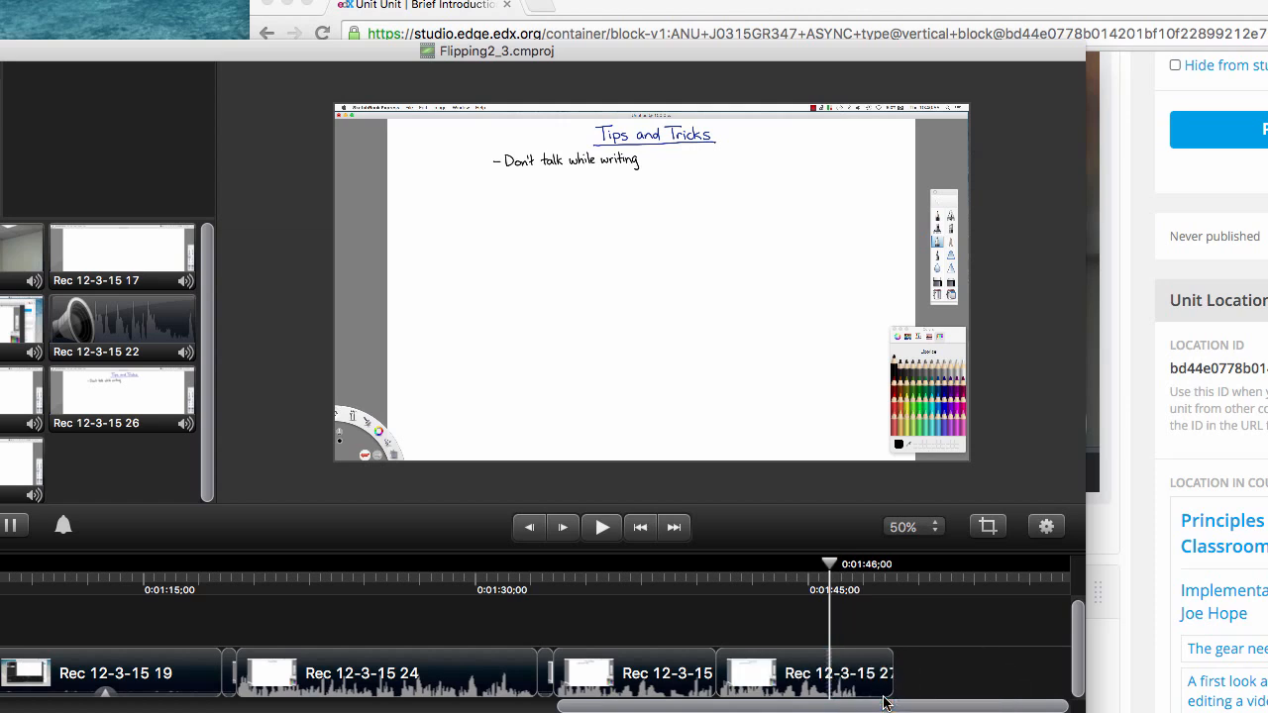
{"action": "mouse_move", "coordinate": [862, 624]}
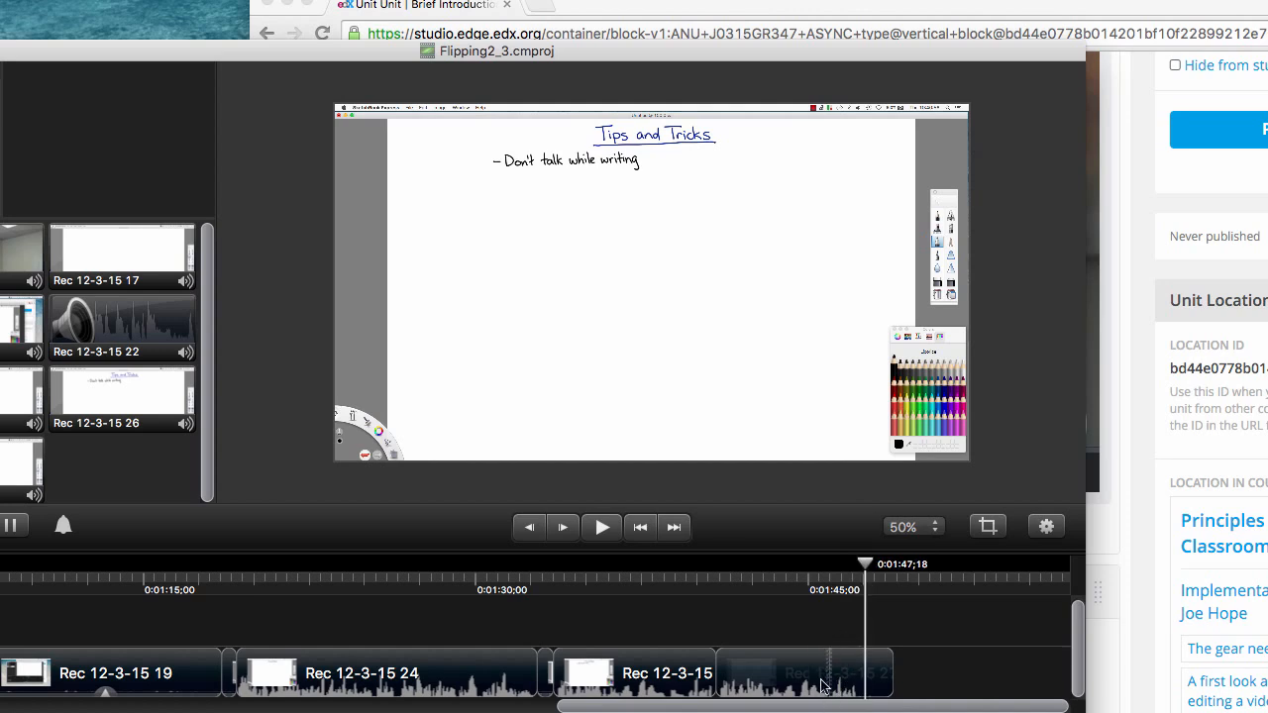
{"action": "mouse_move", "coordinate": [832, 645]}
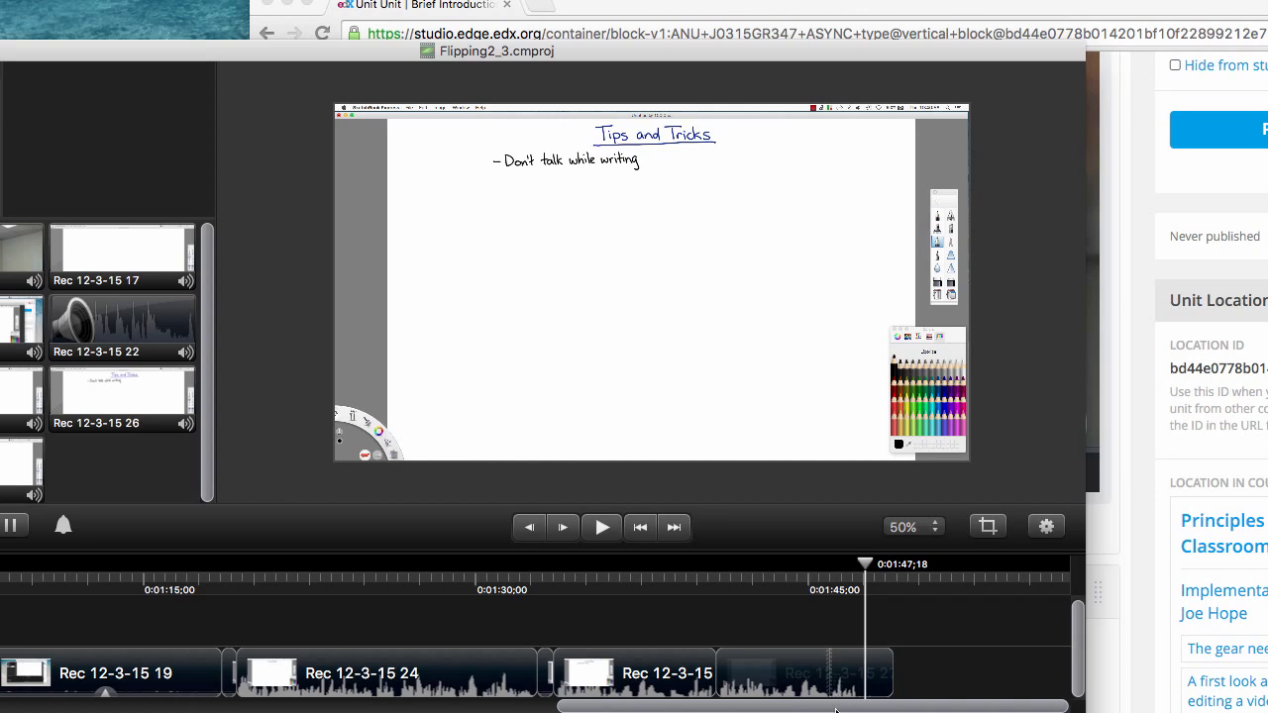
{"action": "mouse_move", "coordinate": [1054, 674]}
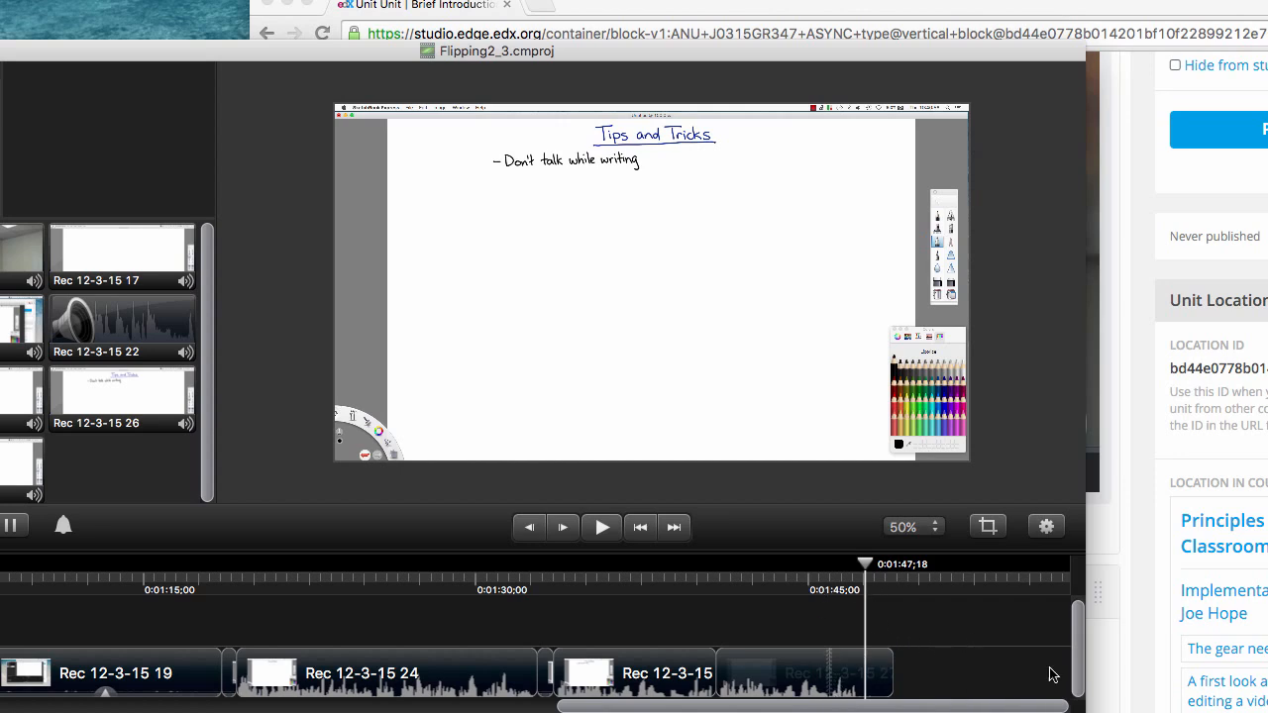
{"action": "mouse_move", "coordinate": [929, 689]}
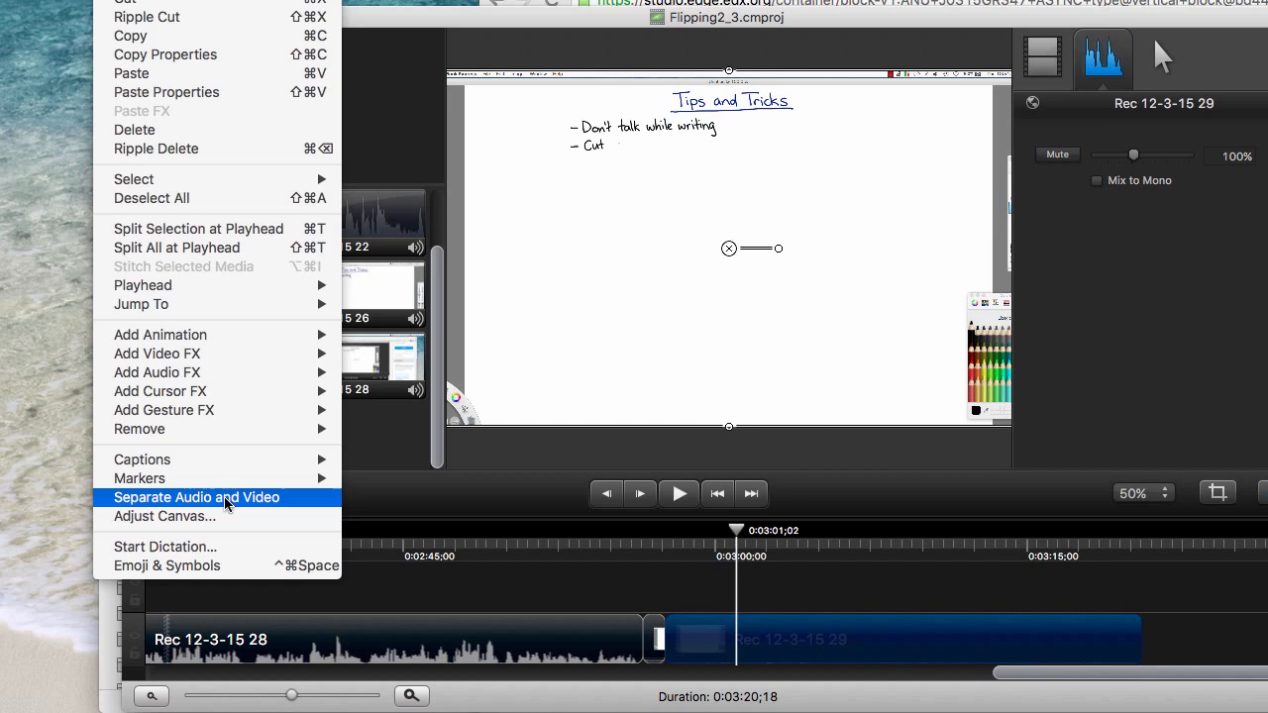
Separate Rec 12-3-15 29's audio and video, then place the Rec 12-3-15 22 audio on the audio track.
{"action": "left_click", "coordinate": [196, 498]}
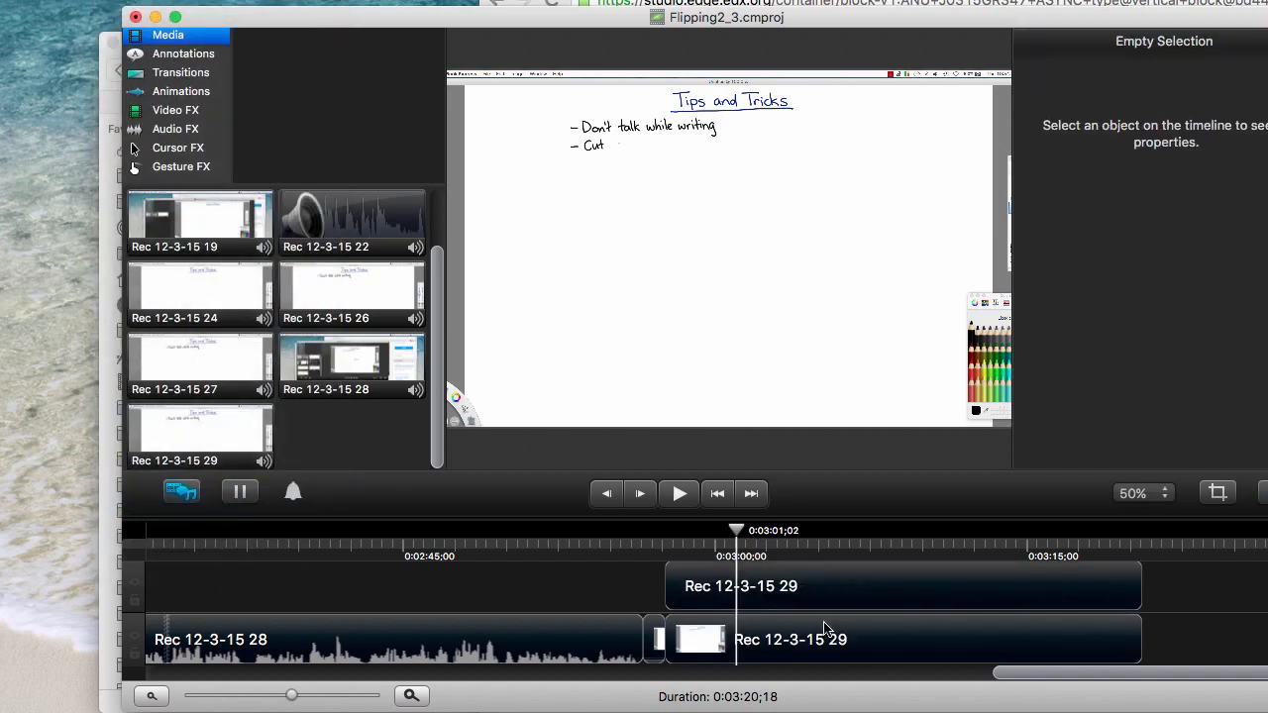
{"action": "left_click", "coordinate": [901, 586]}
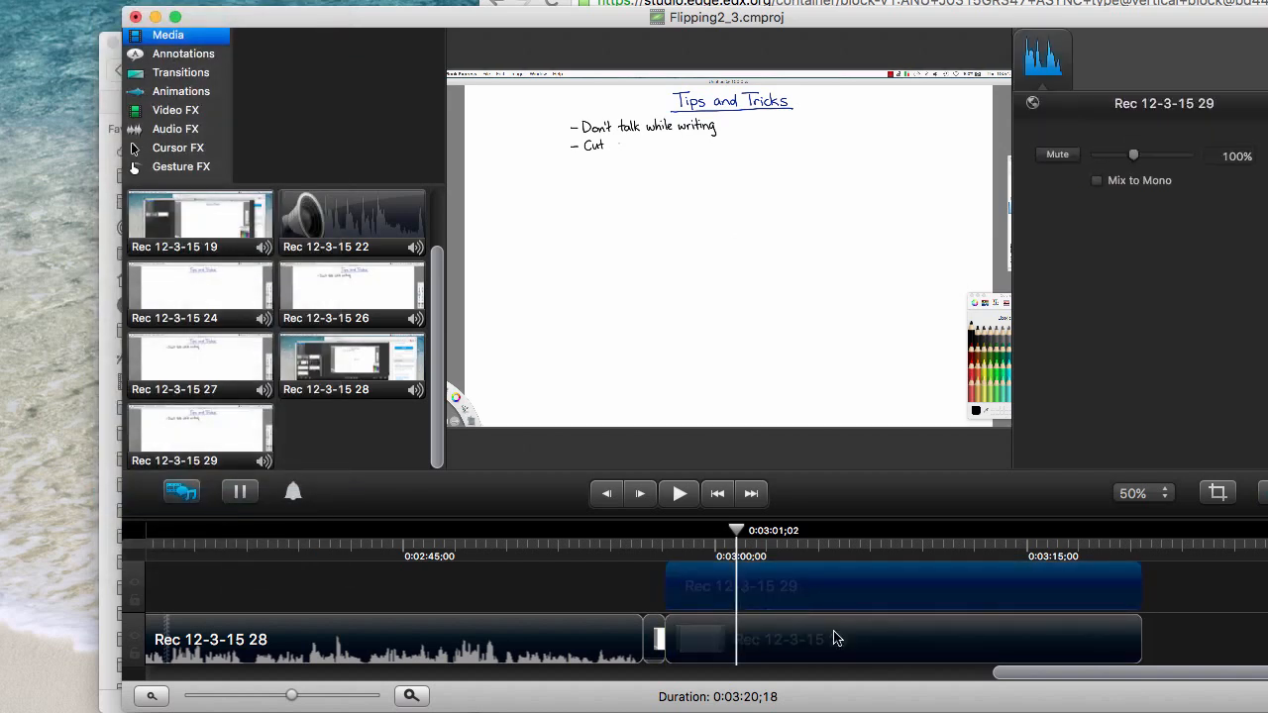
{"action": "left_click", "coordinate": [902, 587]}
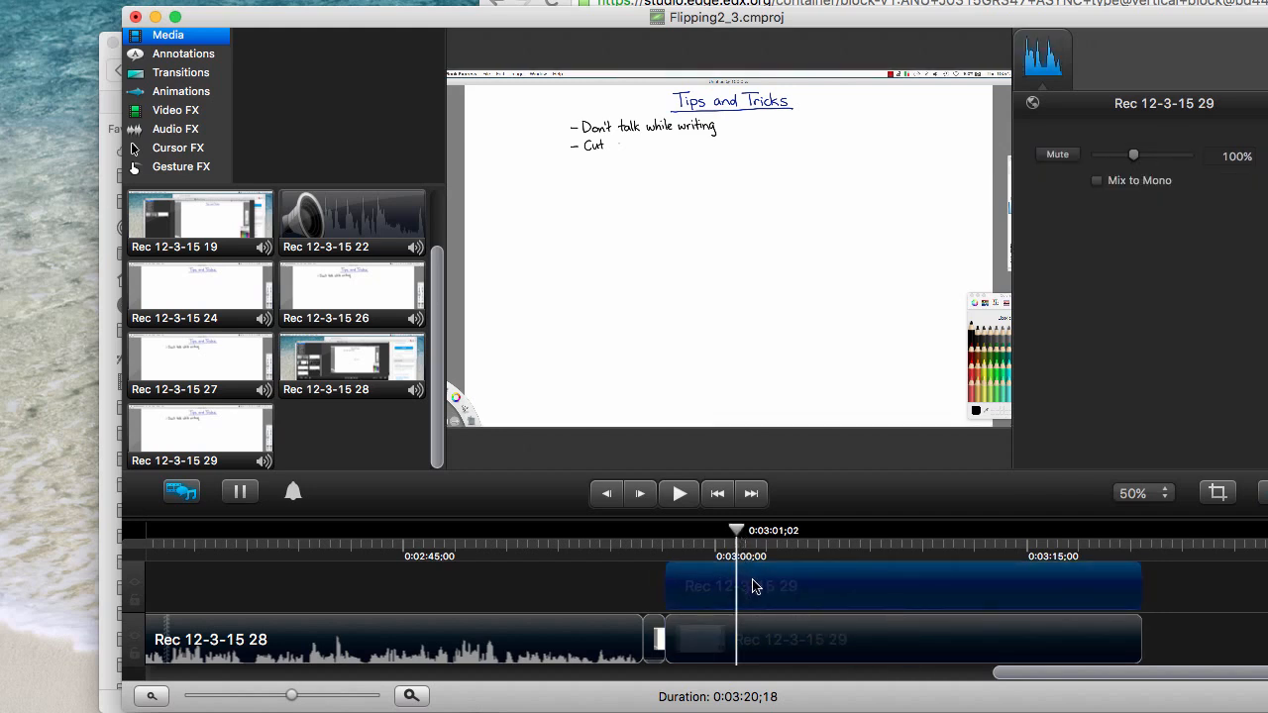
{"action": "mouse_move", "coordinate": [760, 583]}
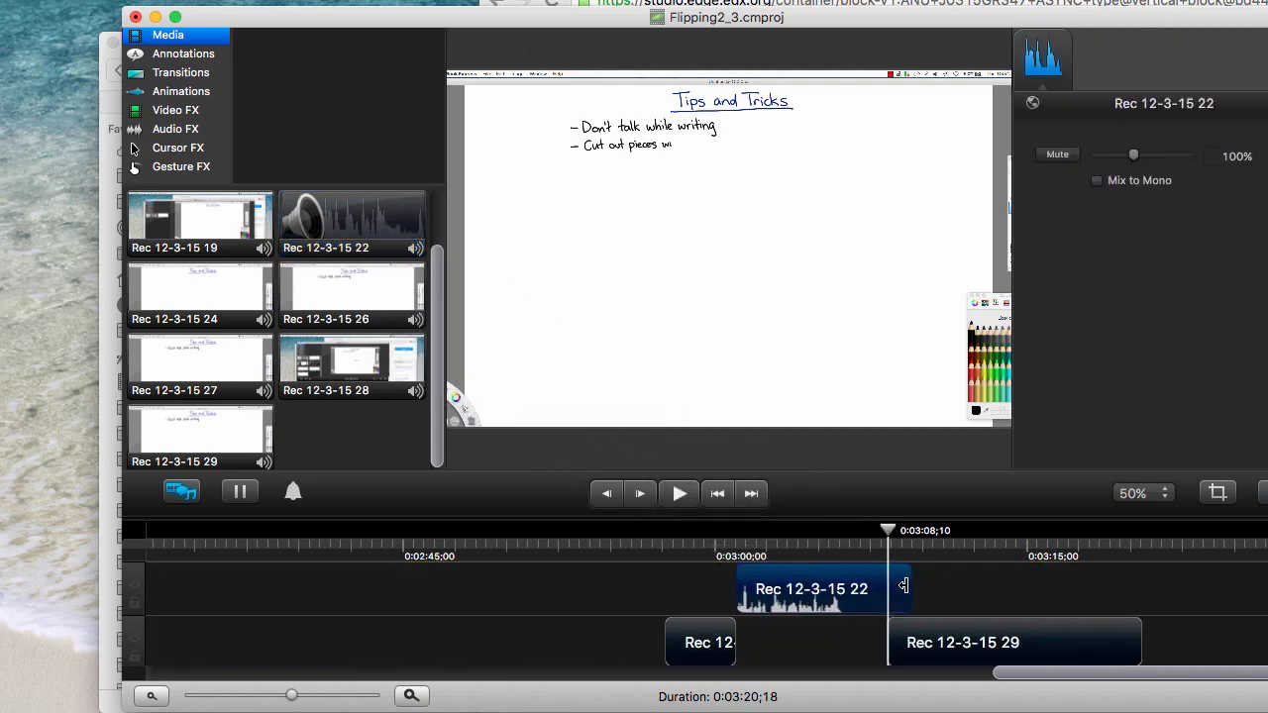
{"action": "left_click_drag", "start_coordinate": [812, 588], "coordinate": [806, 641]}
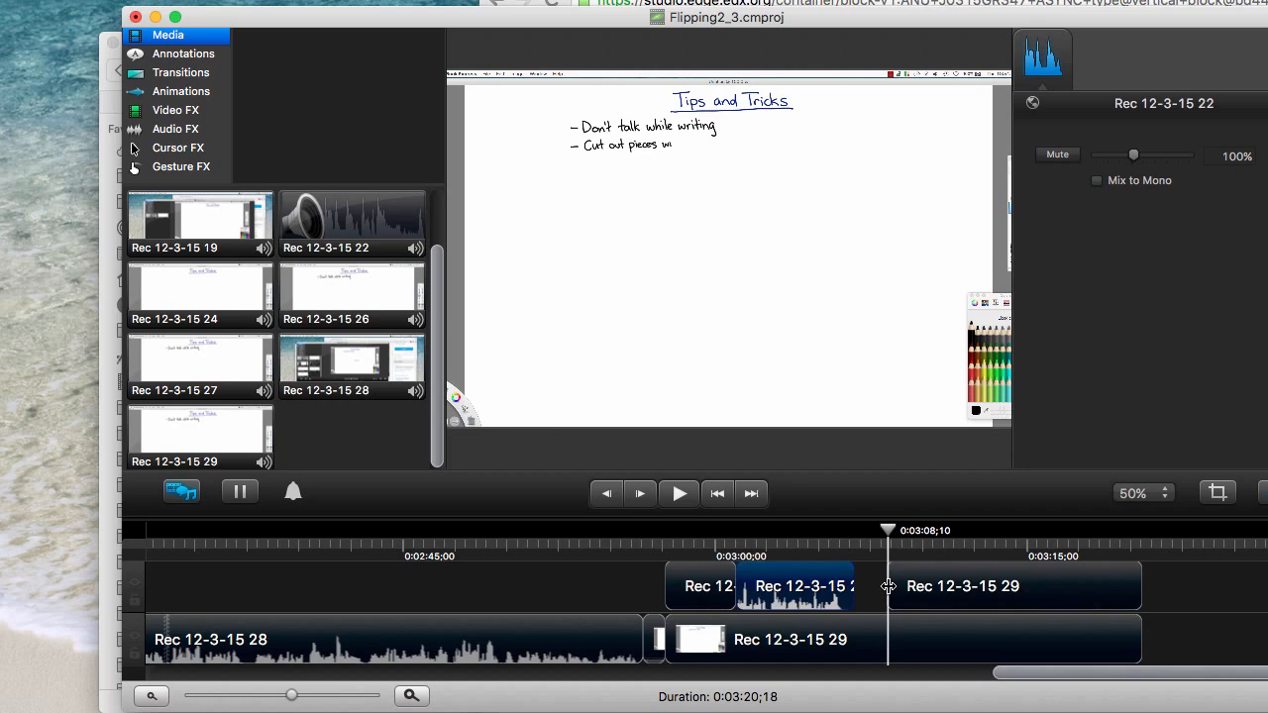
{"action": "left_click", "coordinate": [961, 586]}
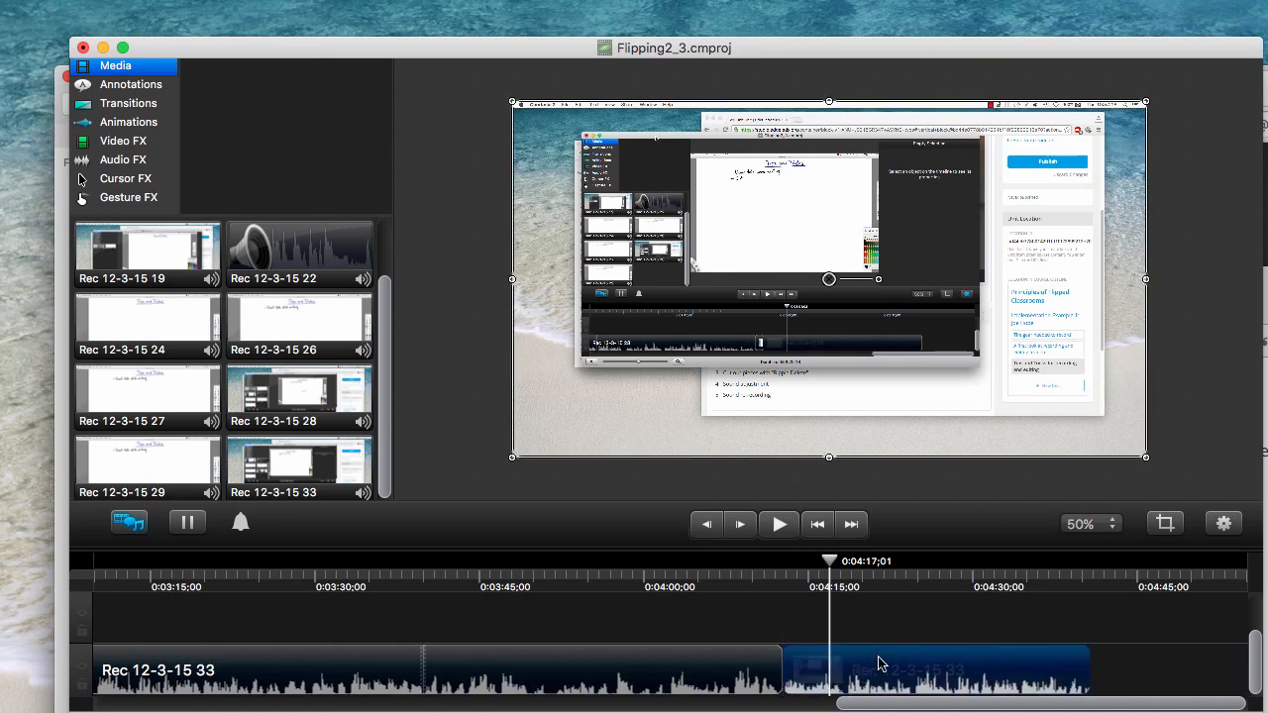
Drag Rec 12-3-15 22 from the Media bin onto the timeline within Rec 12-3-15 33 and step the playhead back.
{"action": "left_click", "coordinate": [297, 254]}
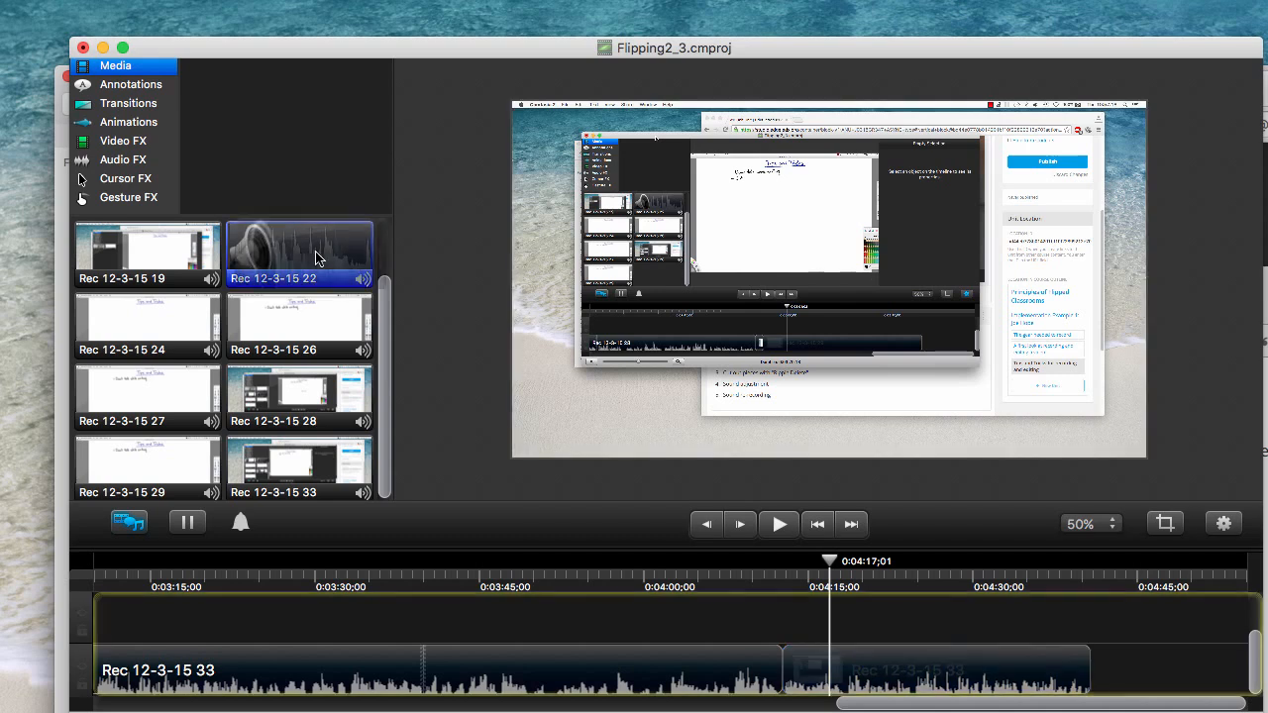
{"action": "left_click_drag", "start_coordinate": [297, 247], "coordinate": [828, 616]}
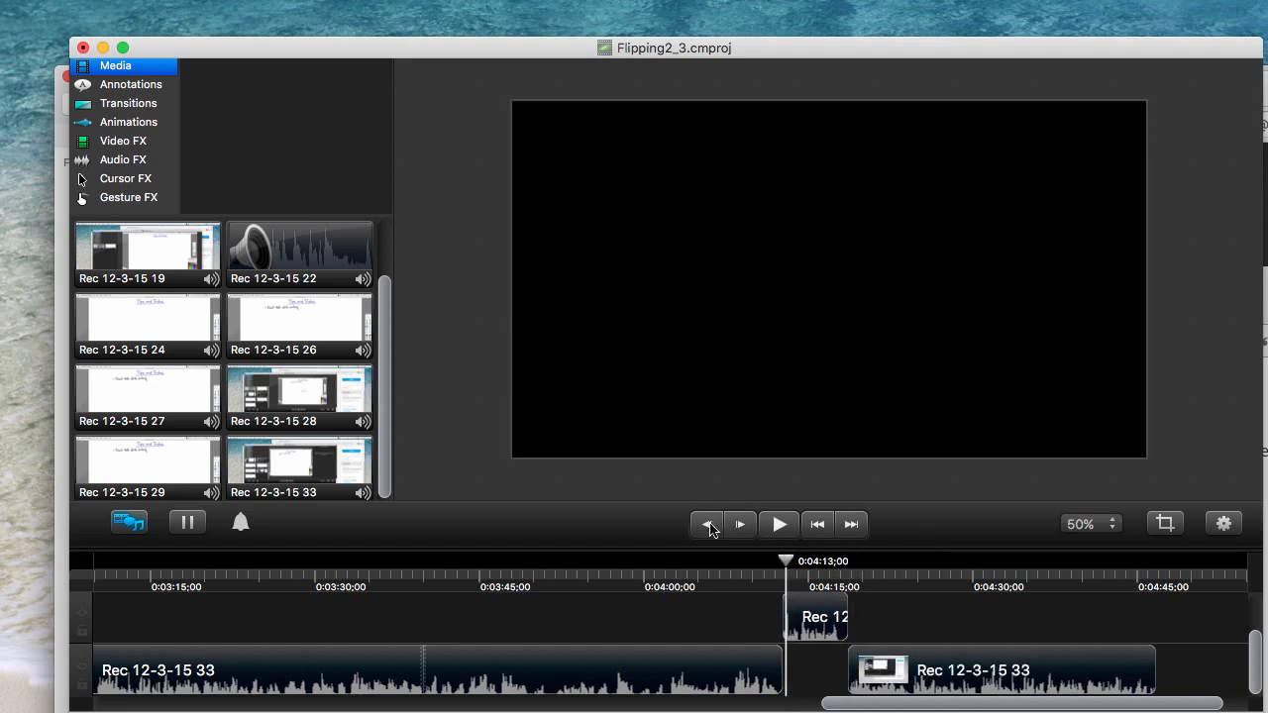
{"action": "left_click", "coordinate": [707, 523]}
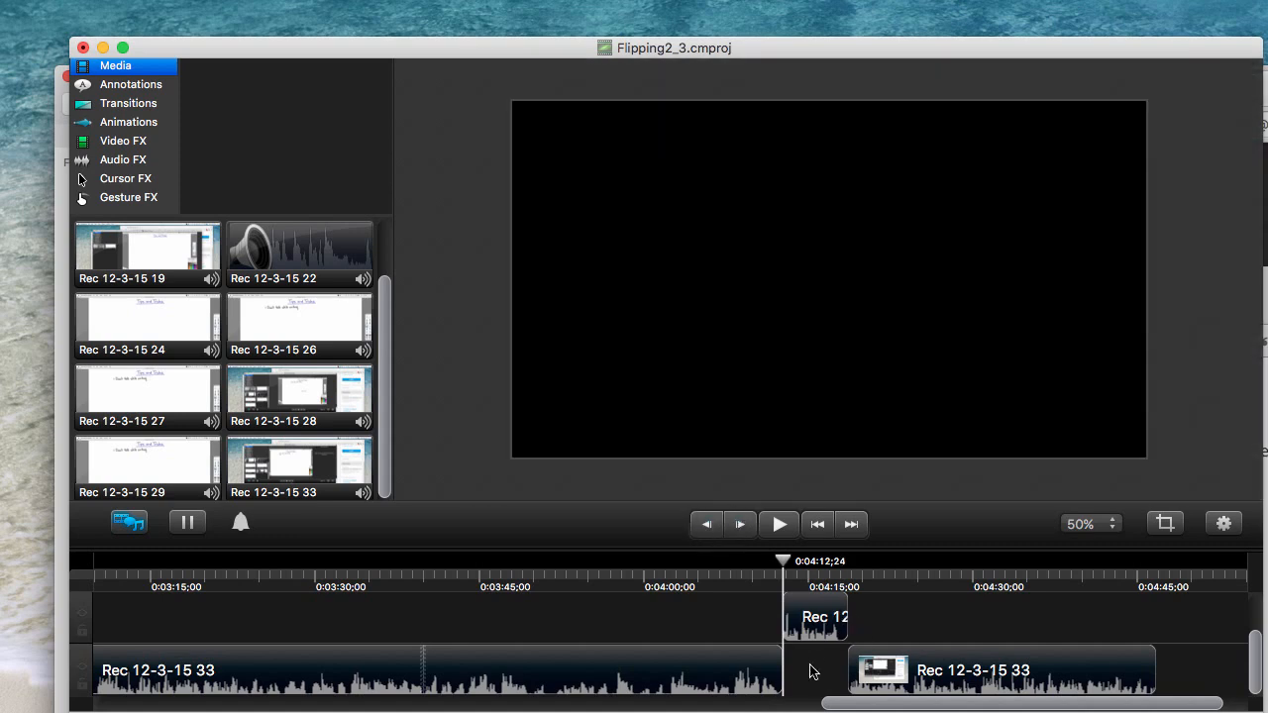
{"action": "left_click", "coordinate": [999, 670]}
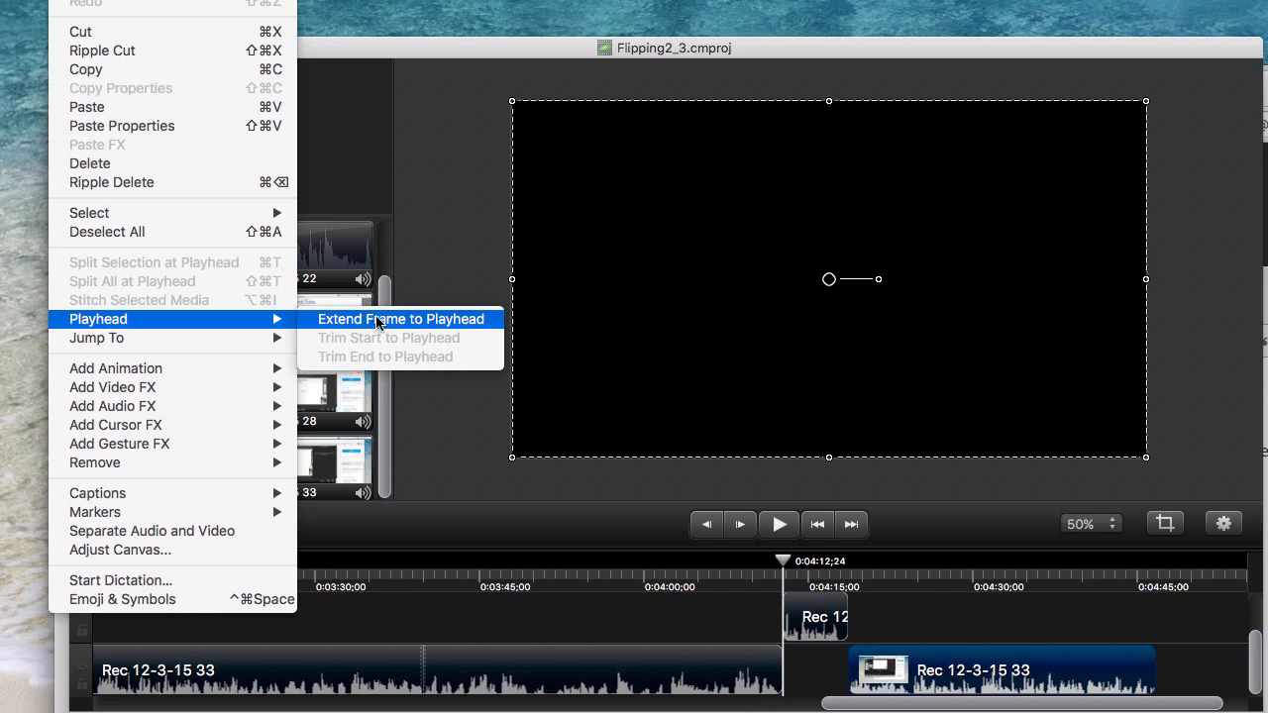
Extend Rec 12-3-15 33's frame to fill the gap and move the playhead to around 0:04:40.
{"action": "left_click", "coordinate": [400, 319]}
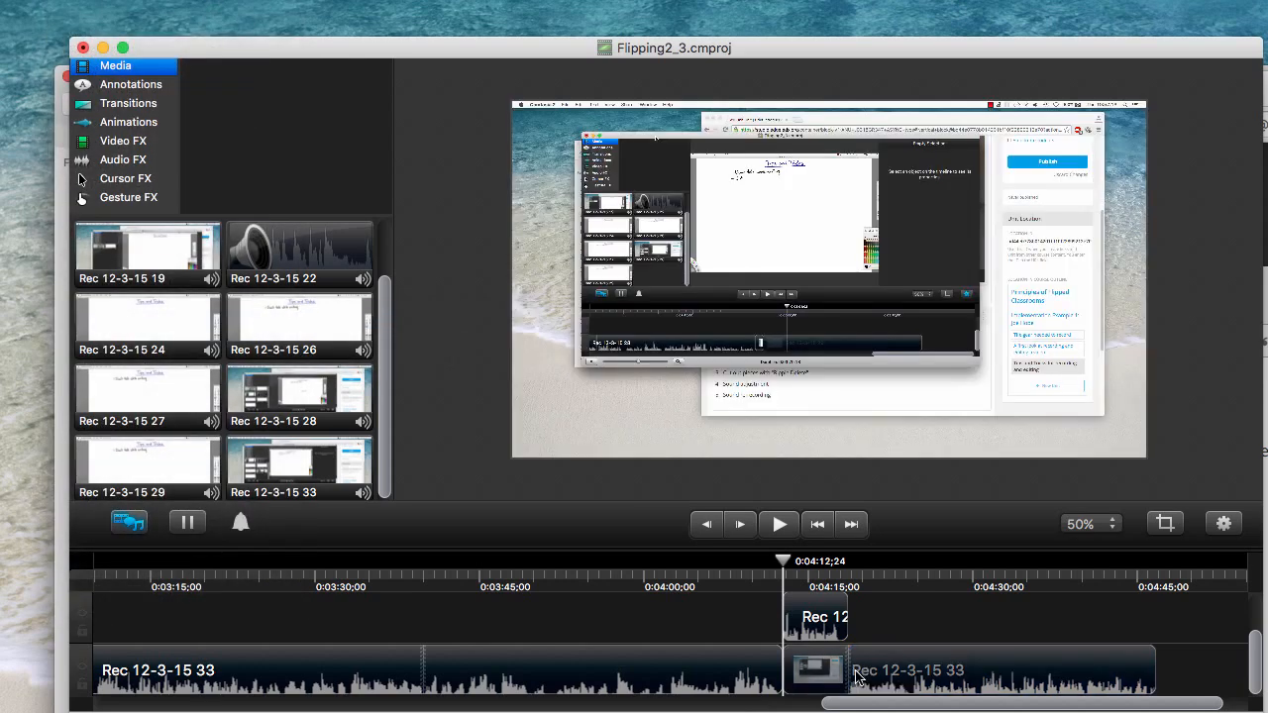
{"action": "mouse_move", "coordinate": [871, 661]}
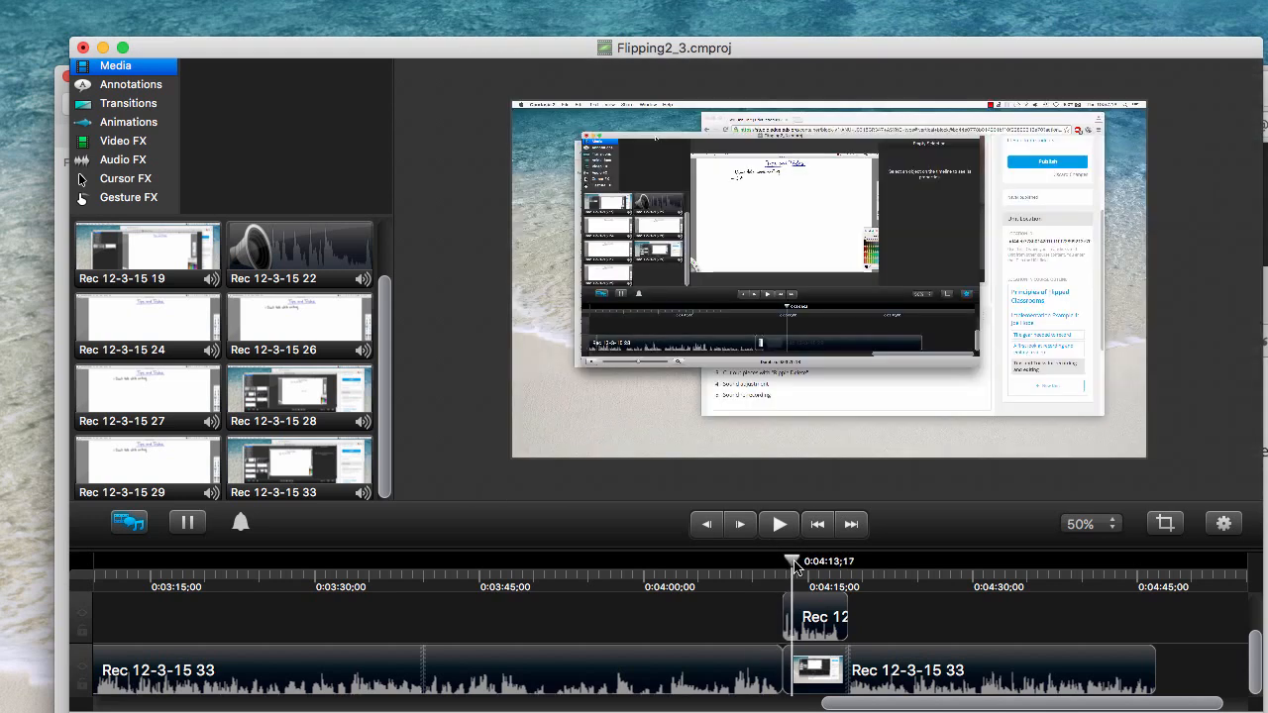
{"action": "left_click_drag", "start_coordinate": [794, 561], "coordinate": [878, 561]}
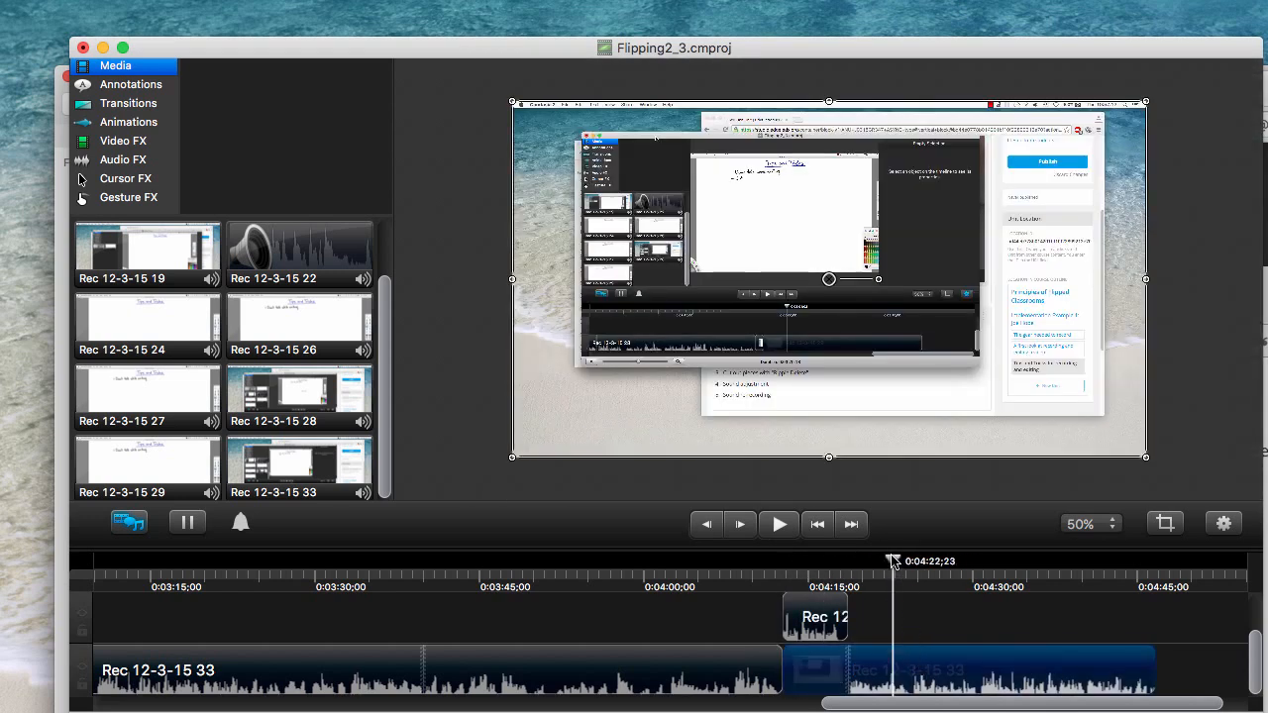
{"action": "left_click_drag", "start_coordinate": [892, 560], "coordinate": [1091, 561]}
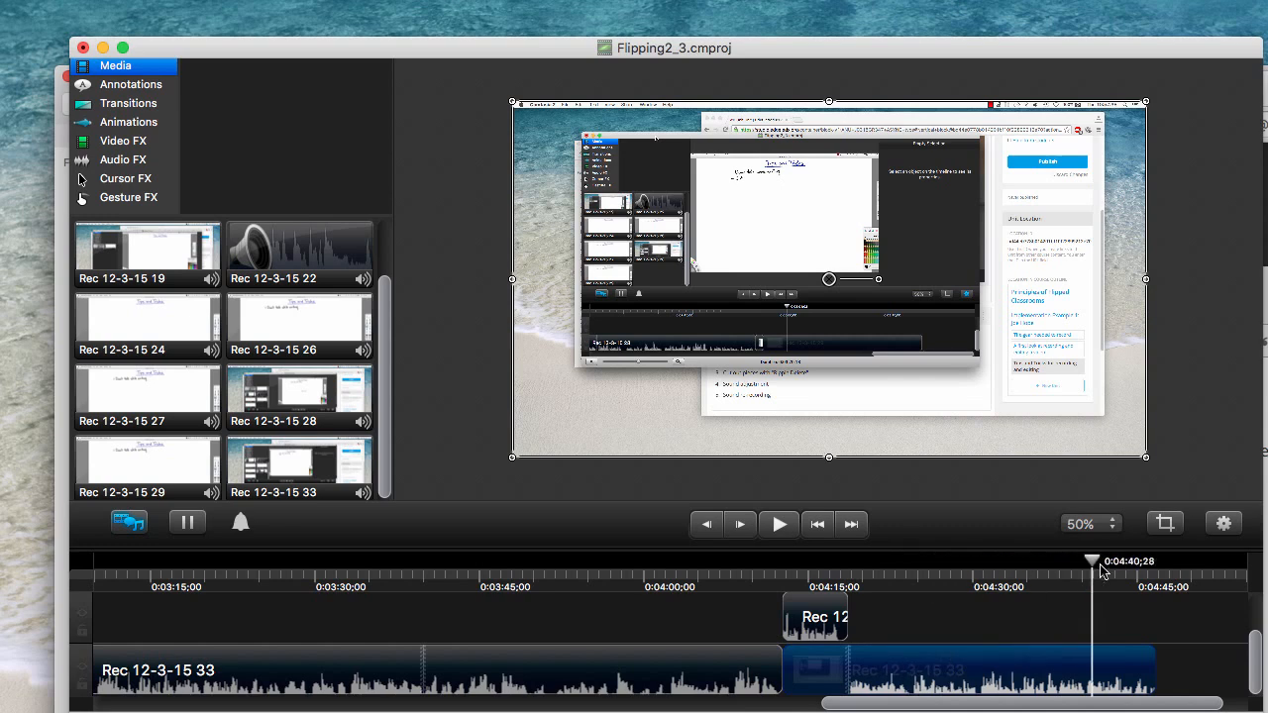
{"action": "left_click_drag", "start_coordinate": [1091, 561], "coordinate": [931, 560]}
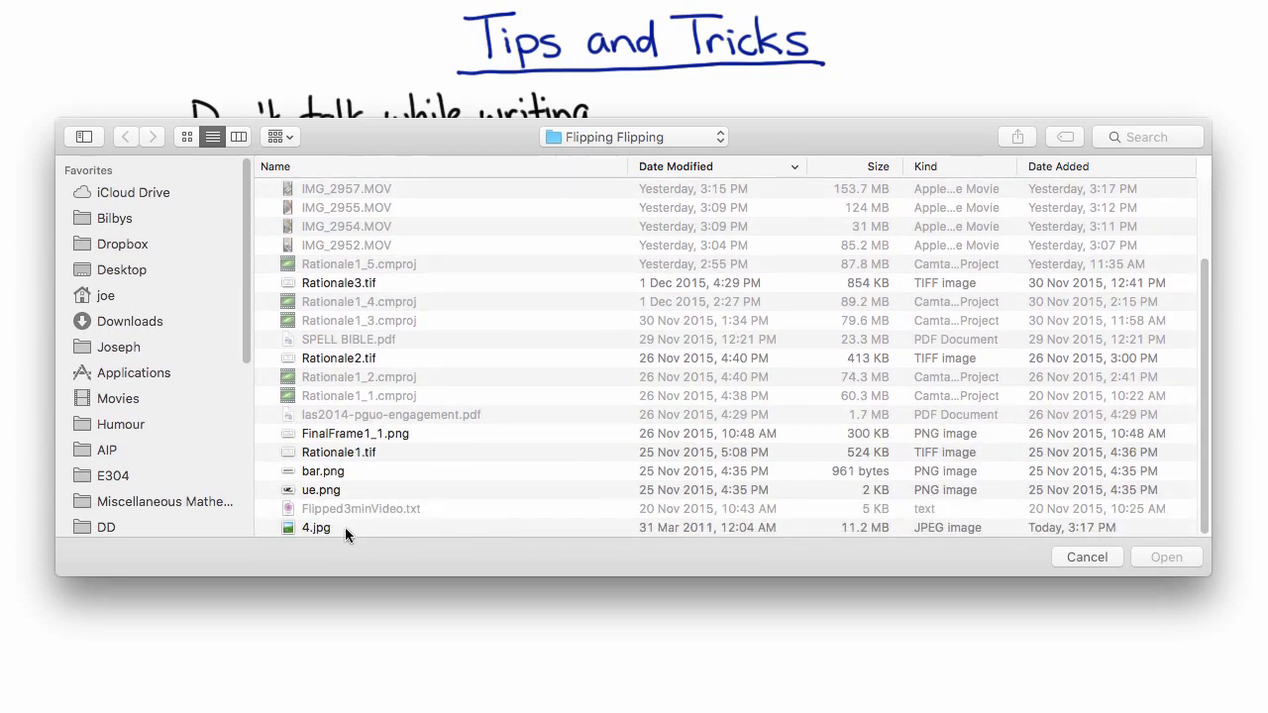
Import the 4.jpg hills picture so it appears beneath the Tips and Tricks list.
{"action": "left_click", "coordinate": [316, 527]}
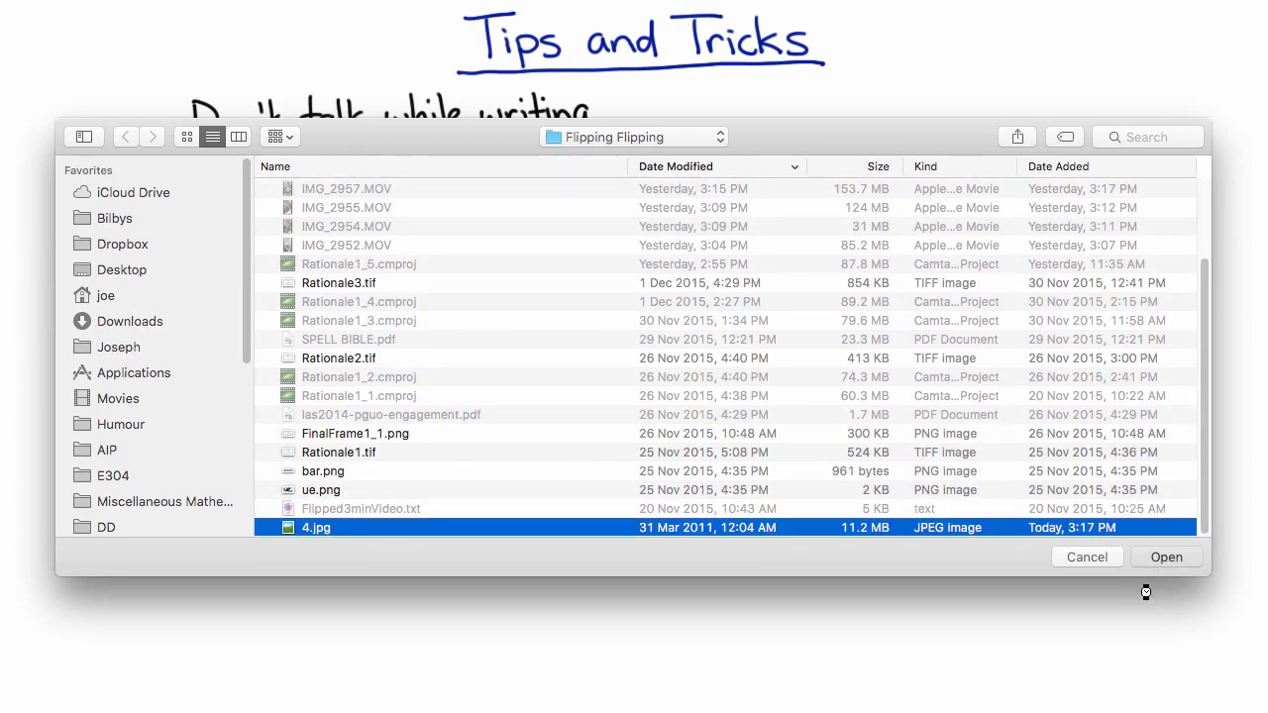
{"action": "left_click", "coordinate": [1164, 556]}
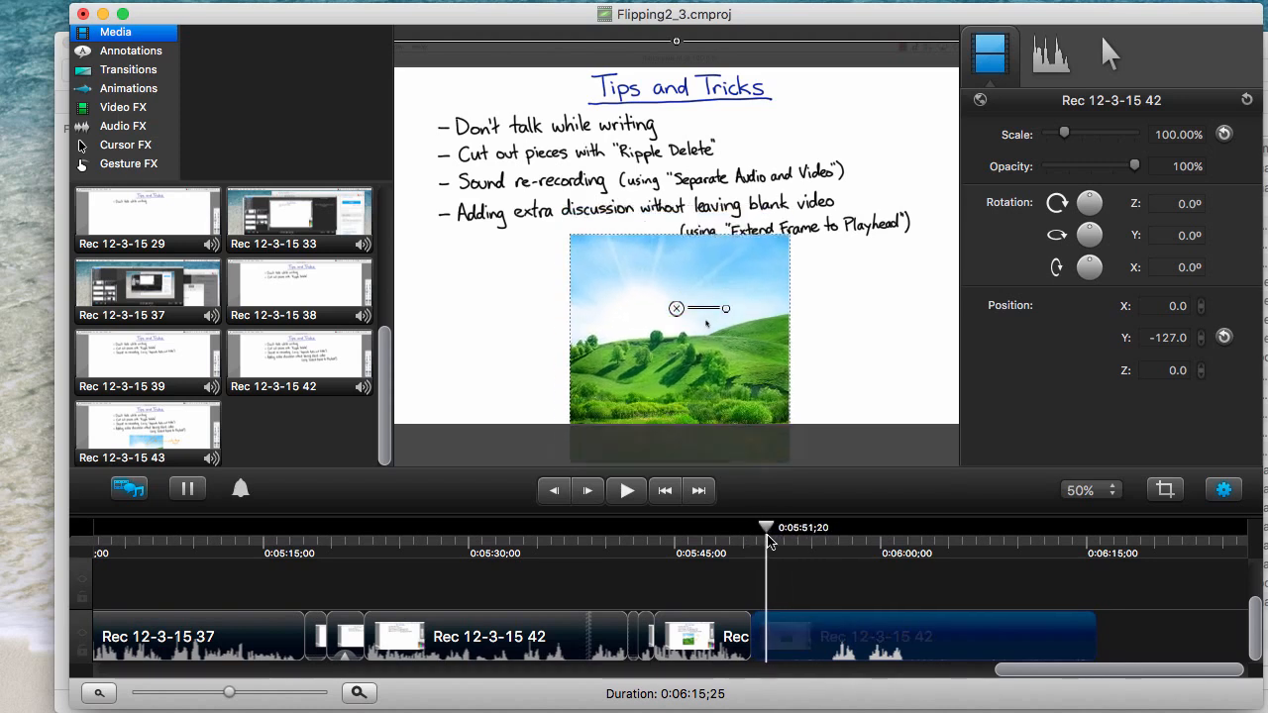
From the Animations tab, scale the Rec 12-3-15 42 clip to fit the canvas at 100%.
{"action": "left_click", "coordinate": [129, 88]}
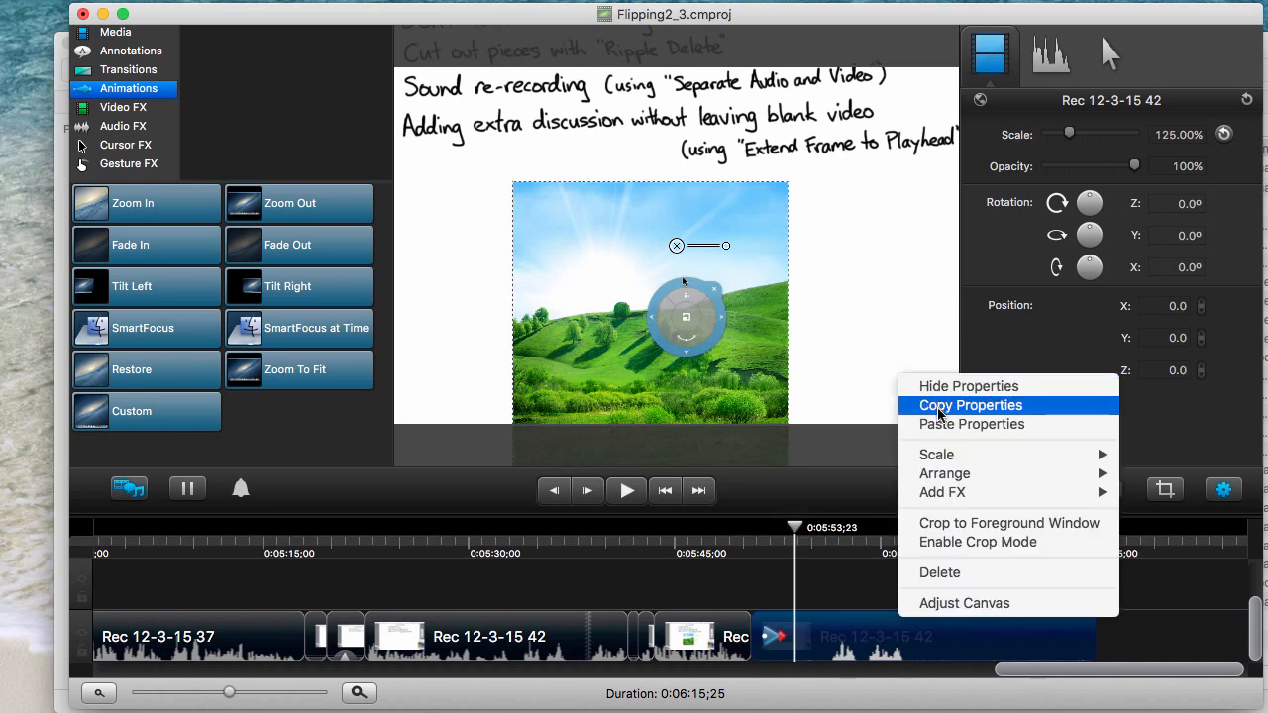
{"action": "mouse_move", "coordinate": [935, 453]}
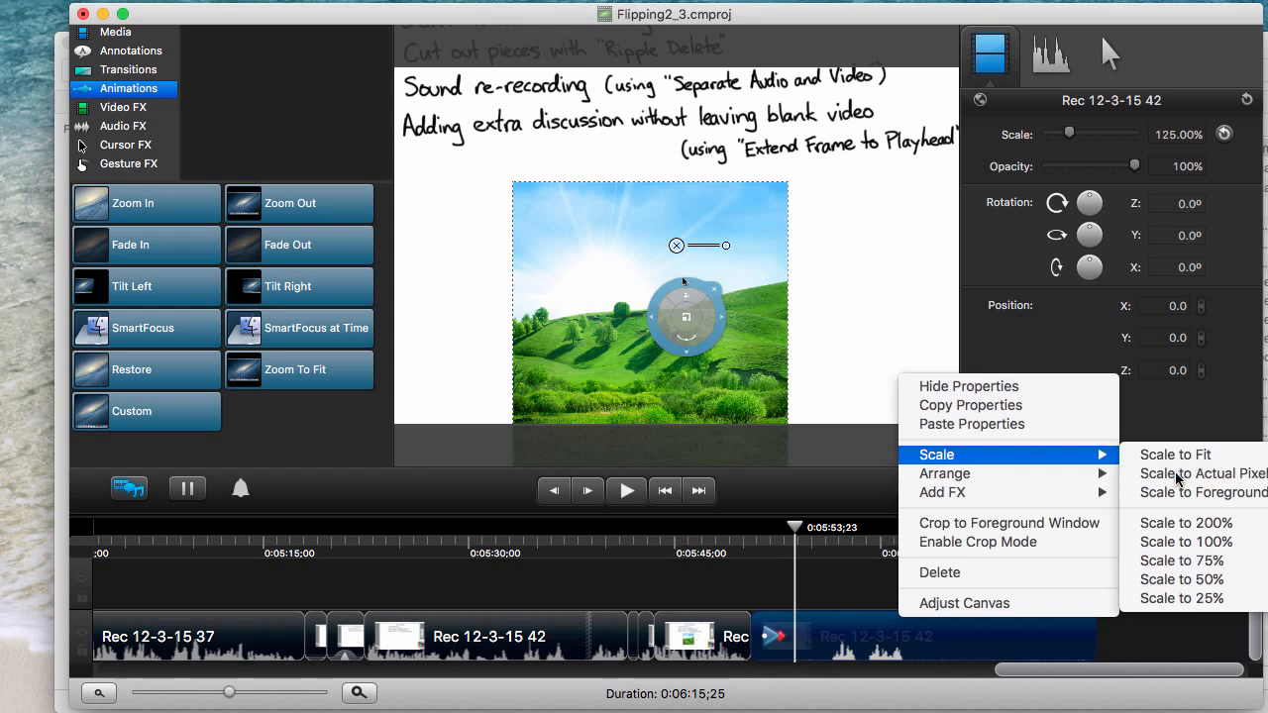
{"action": "left_click", "coordinate": [1184, 543]}
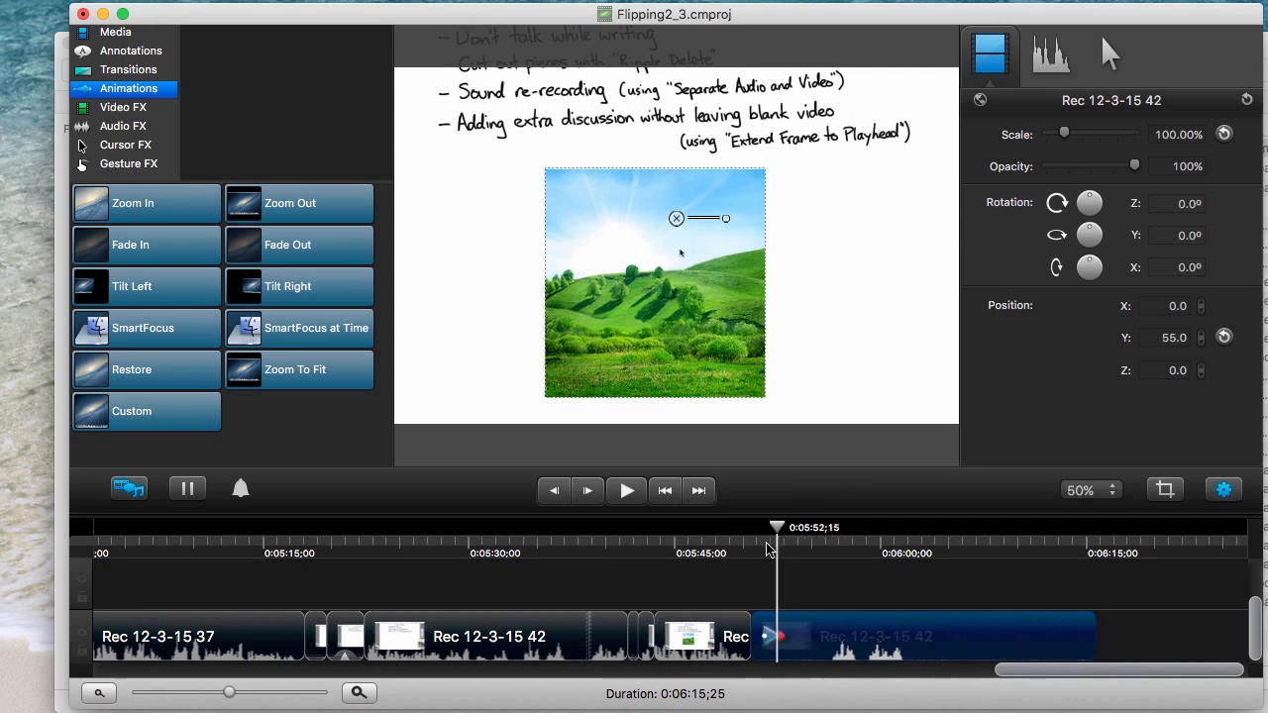
Set the Rec 12-3-15 42 clip's animation duration to 0:00:04:00 and preview a later point.
{"action": "left_click", "coordinate": [626, 491]}
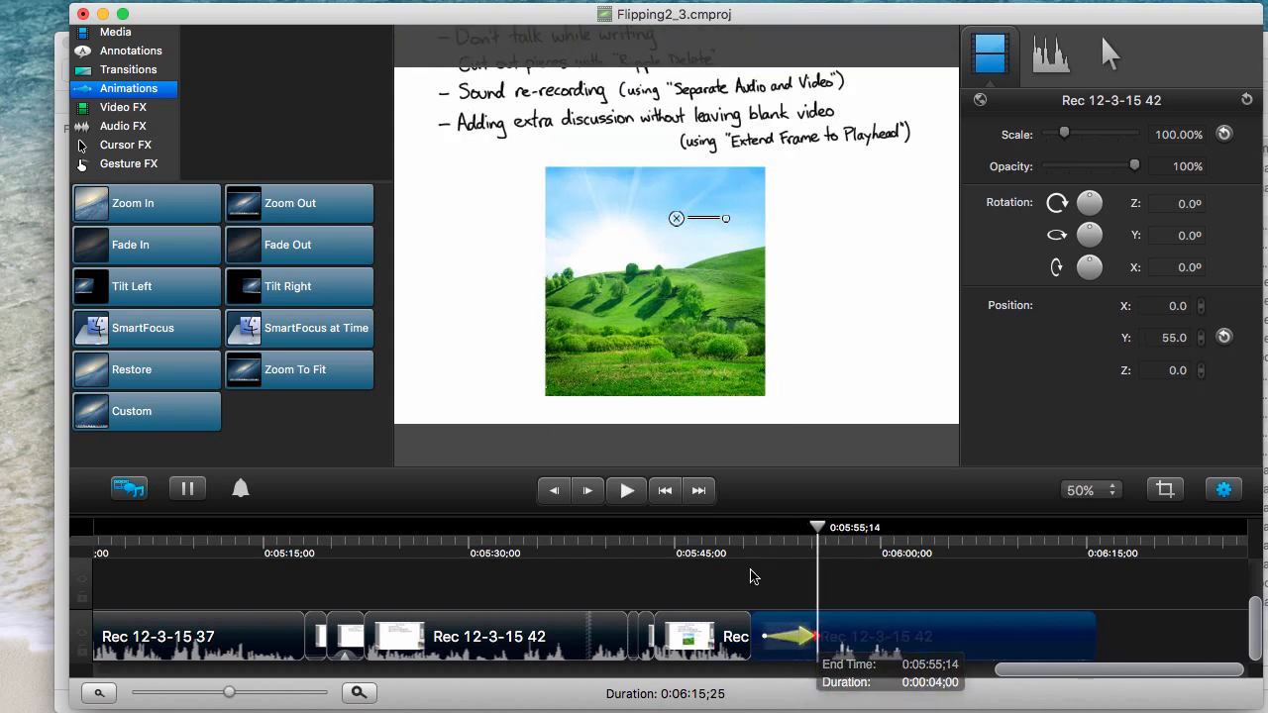
{"action": "left_click", "coordinate": [626, 491]}
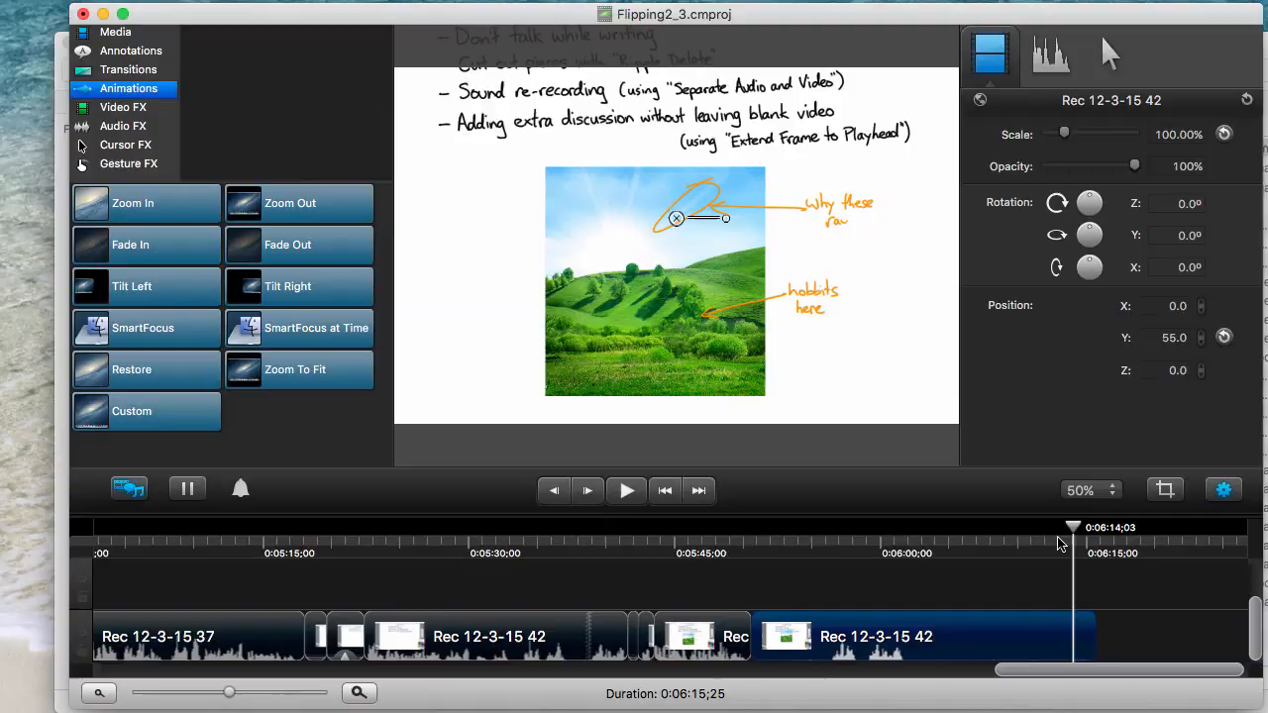
{"action": "left_click", "coordinate": [105, 44]}
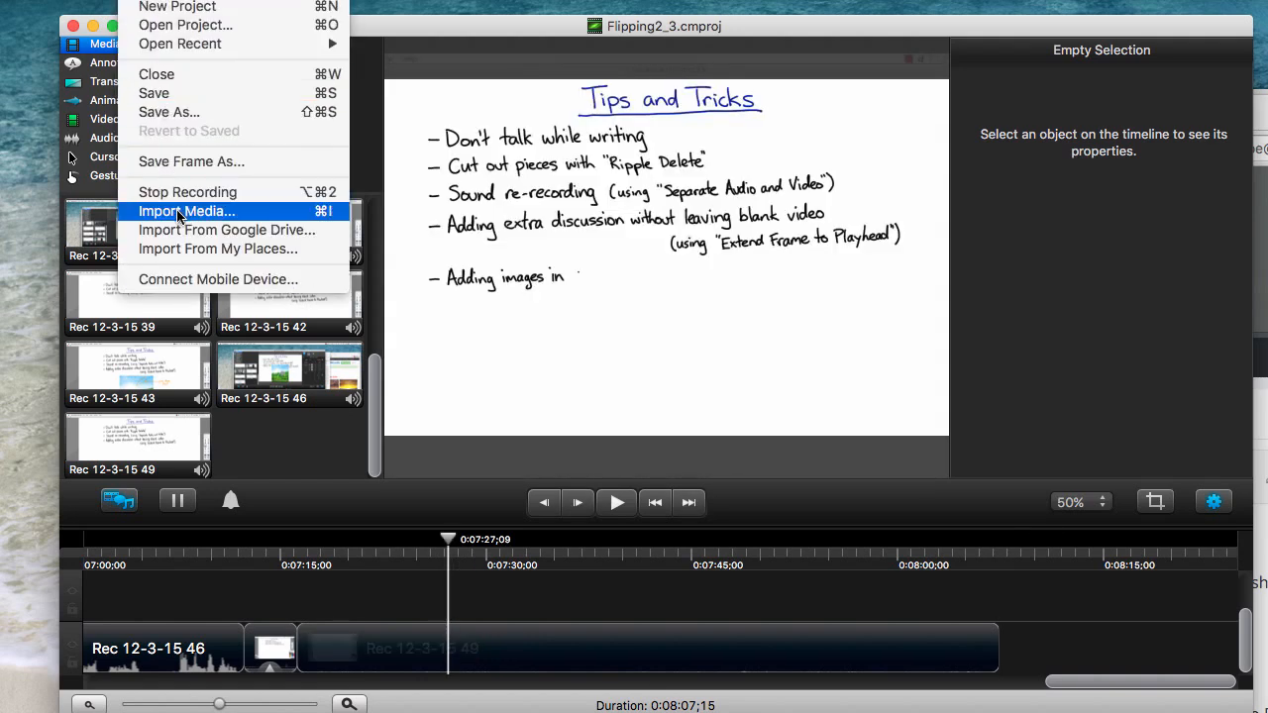
Import 4.jpg again and place it on its own track above the recording around 0:07:20.
{"action": "left_click", "coordinate": [186, 210]}
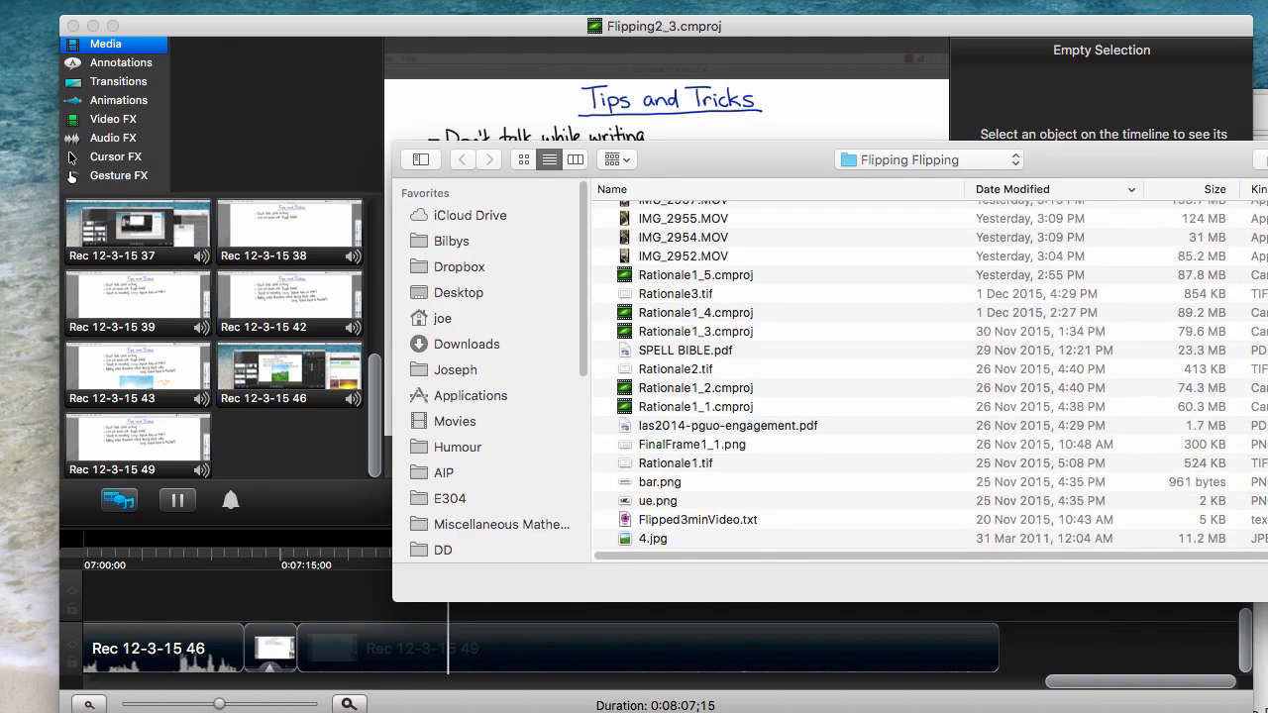
{"action": "left_click", "coordinate": [653, 539]}
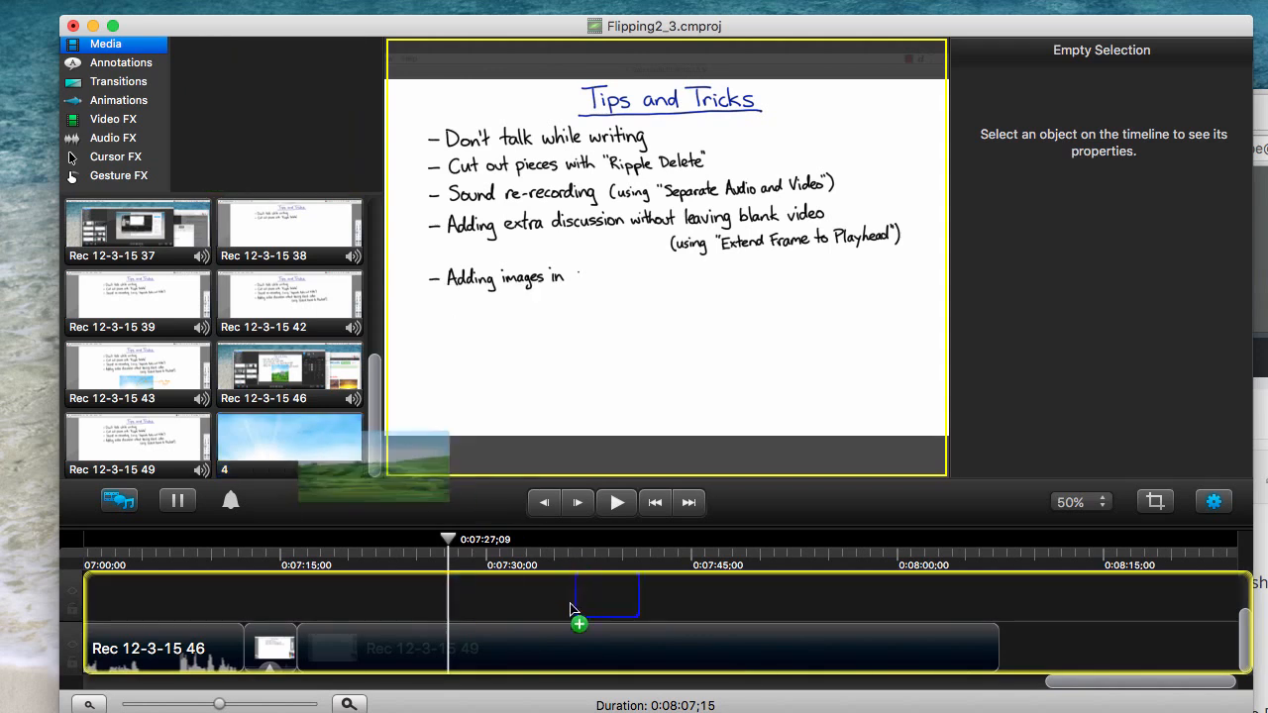
{"action": "left_click_drag", "start_coordinate": [290, 440], "coordinate": [446, 594]}
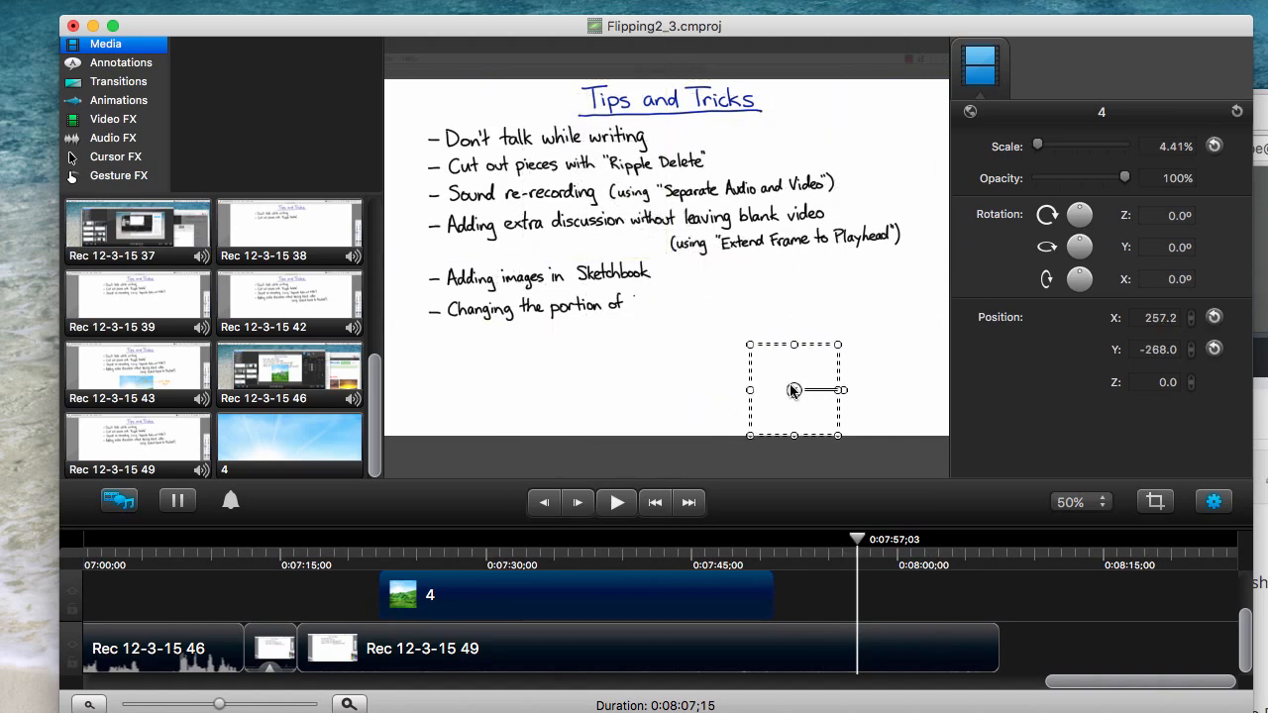
Enlarge the hills picture on the slide so it shows below the tips list.
{"action": "left_click_drag", "start_coordinate": [792, 388], "coordinate": [638, 378]}
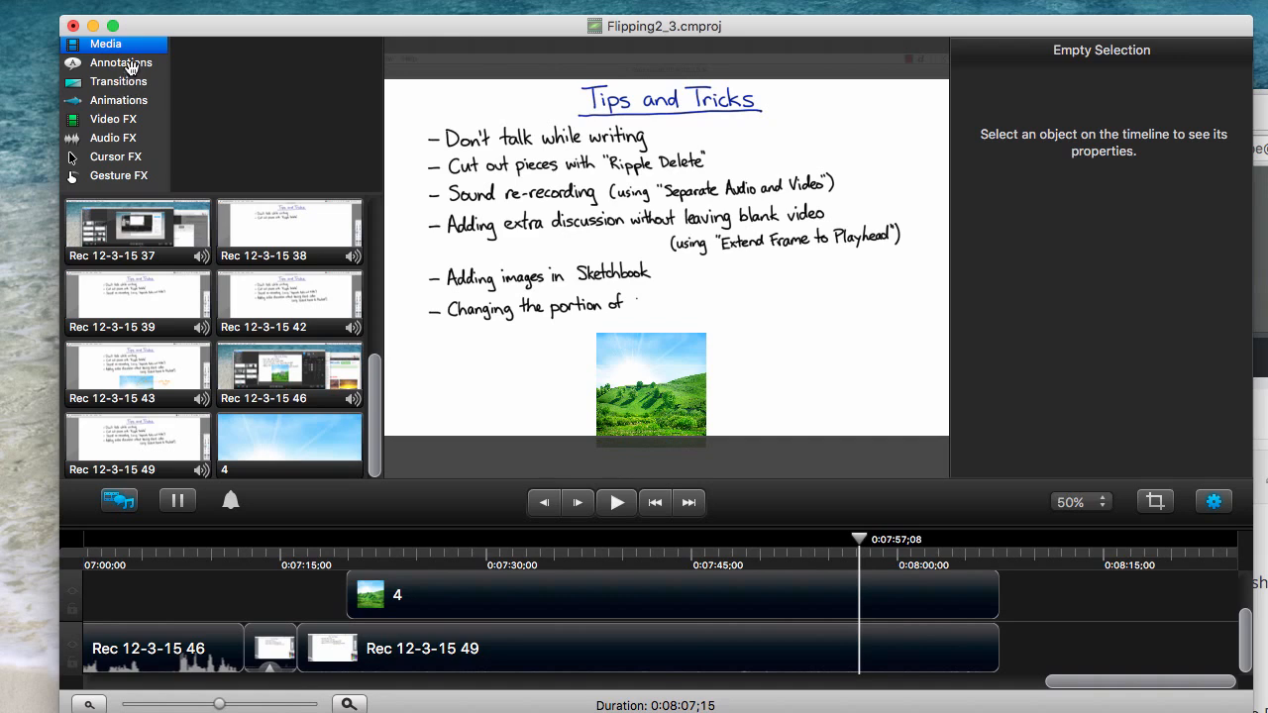
Show the Shapes list in the Annotations panel.
{"action": "left_click", "coordinate": [120, 62]}
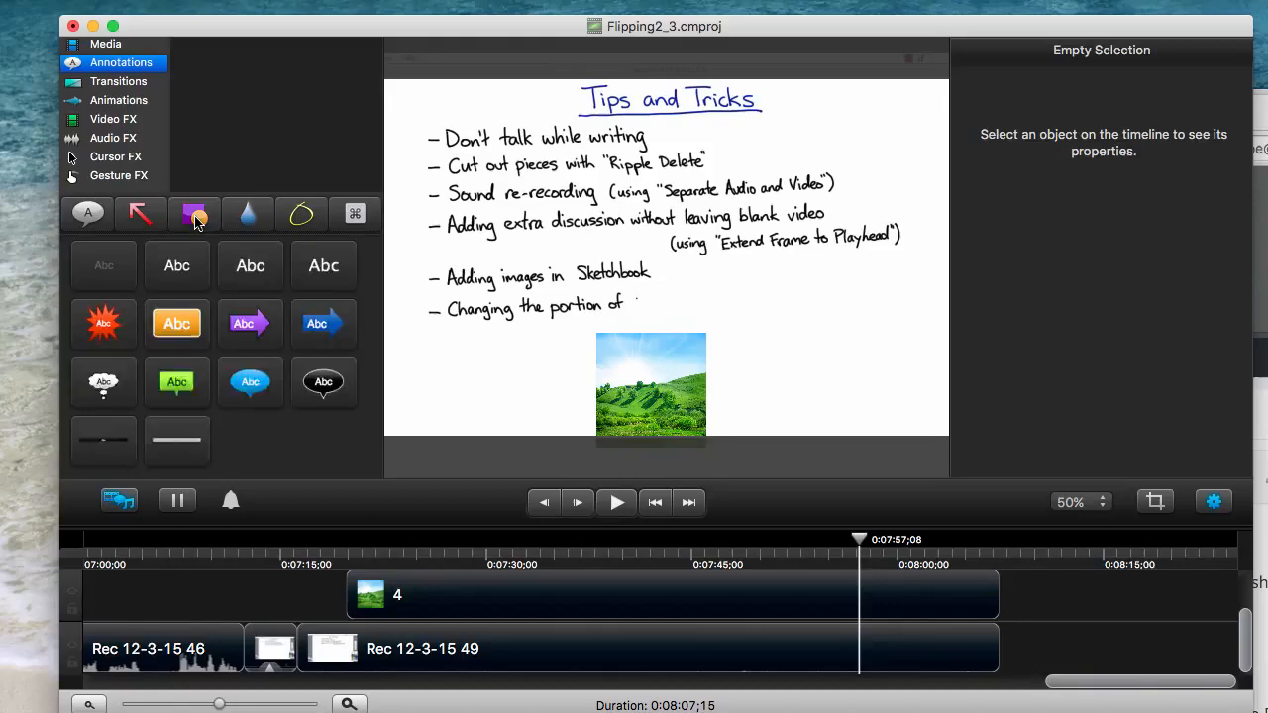
{"action": "left_click", "coordinate": [194, 214]}
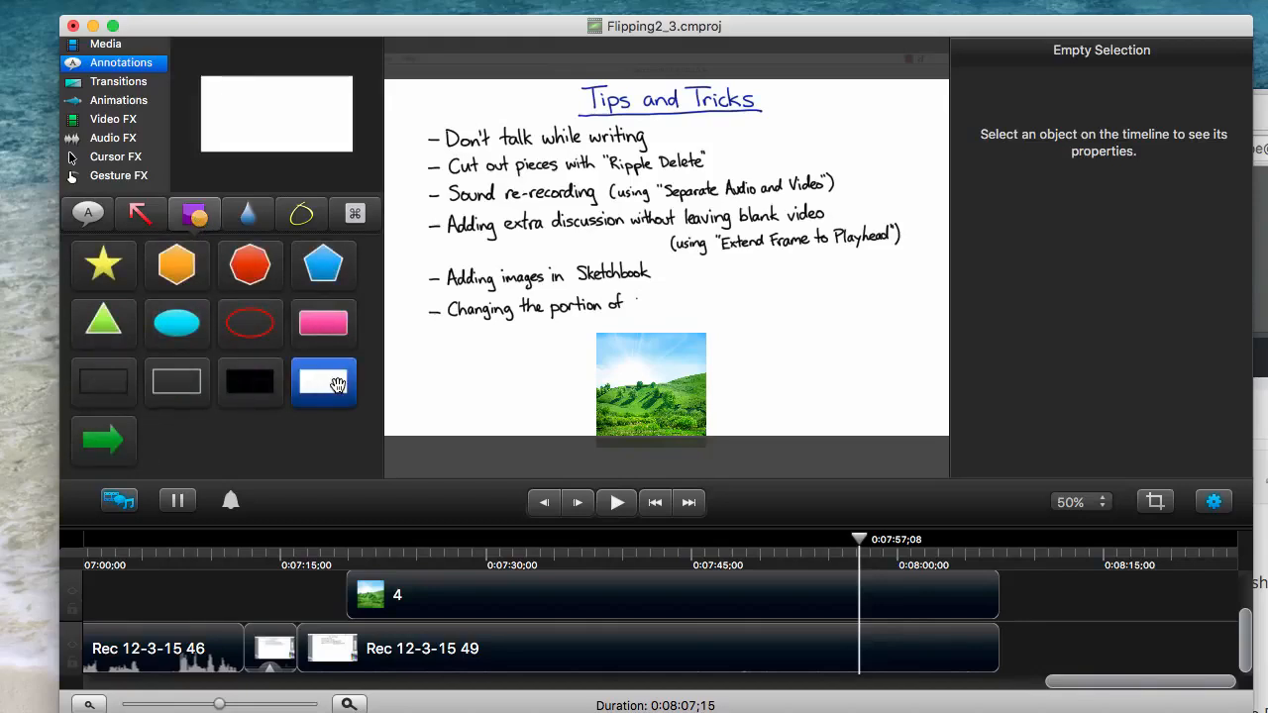
{"action": "mouse_move", "coordinate": [511, 545]}
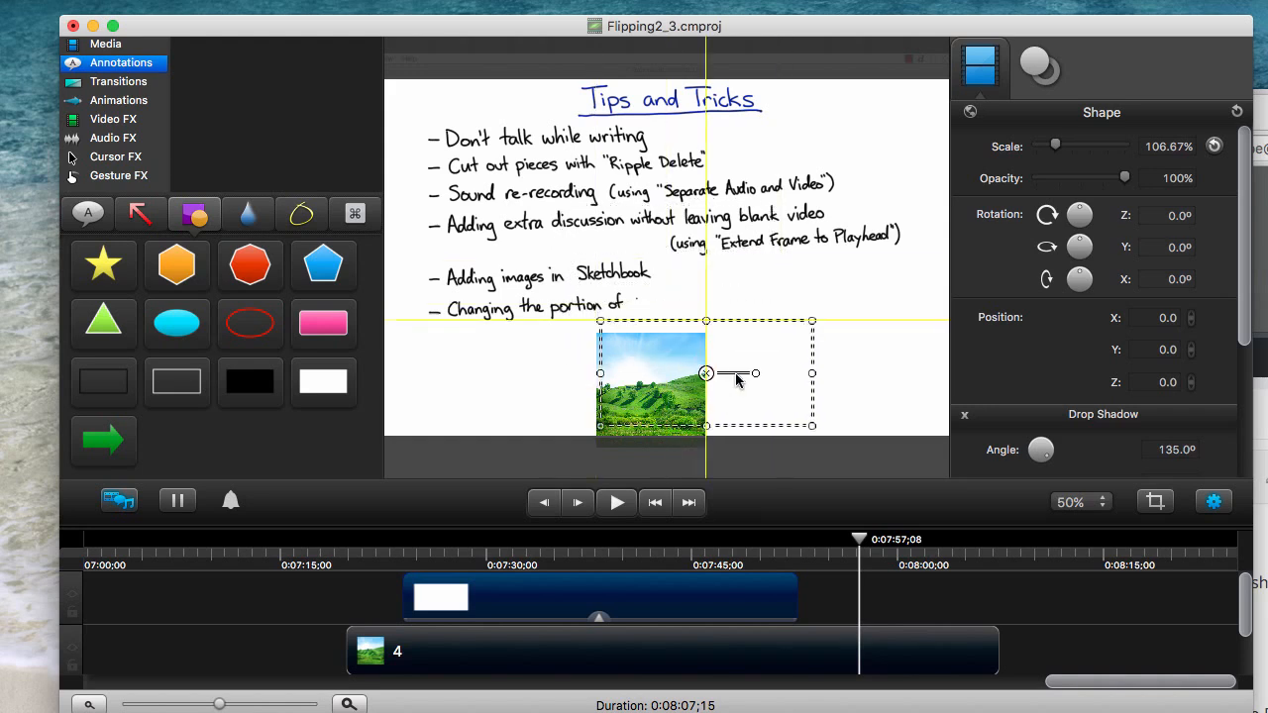
Move the white rectangle right of the hills picture and scrub the playhead to verify it hides the handwriting.
{"action": "left_click_drag", "start_coordinate": [705, 374], "coordinate": [760, 383]}
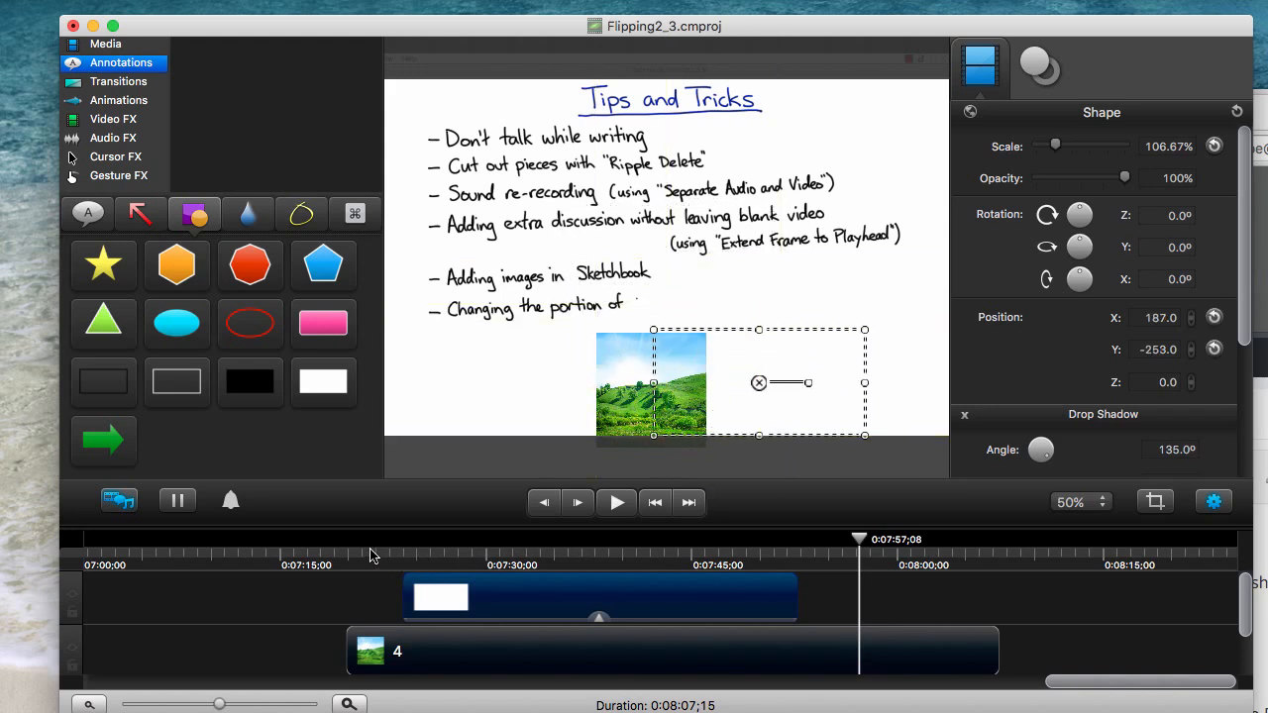
{"action": "left_click", "coordinate": [336, 539]}
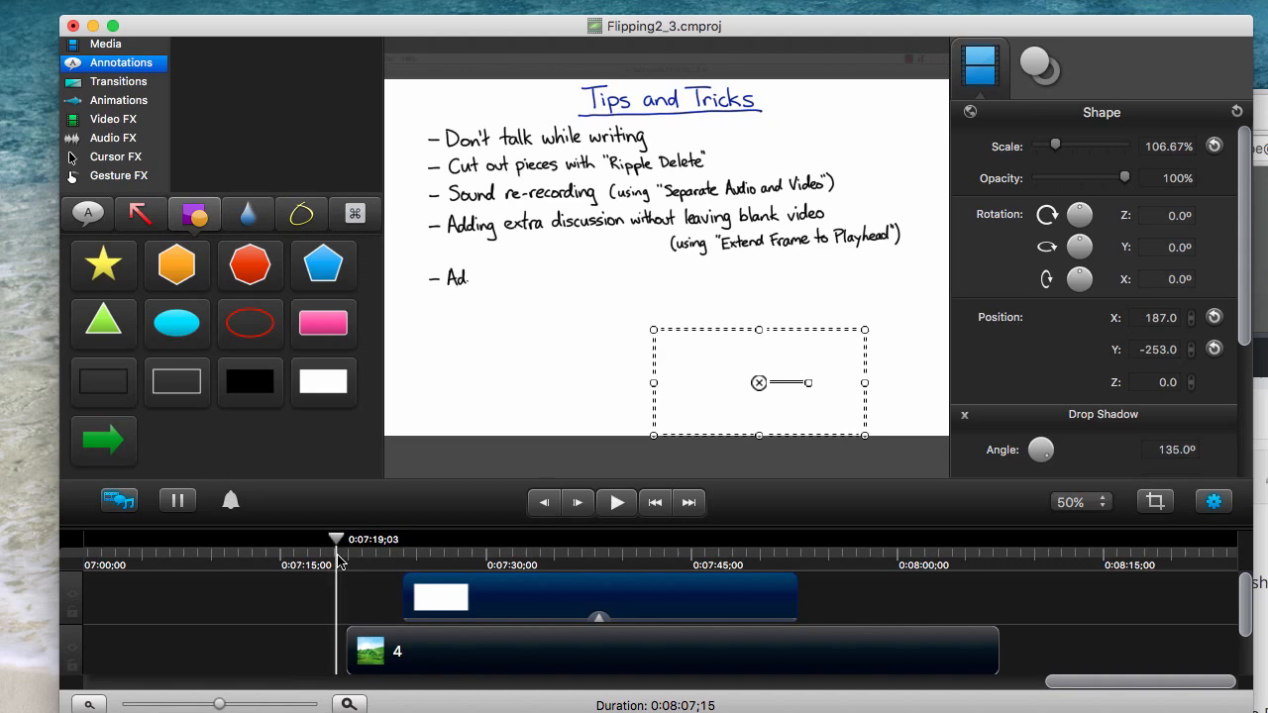
{"action": "left_click", "coordinate": [396, 539]}
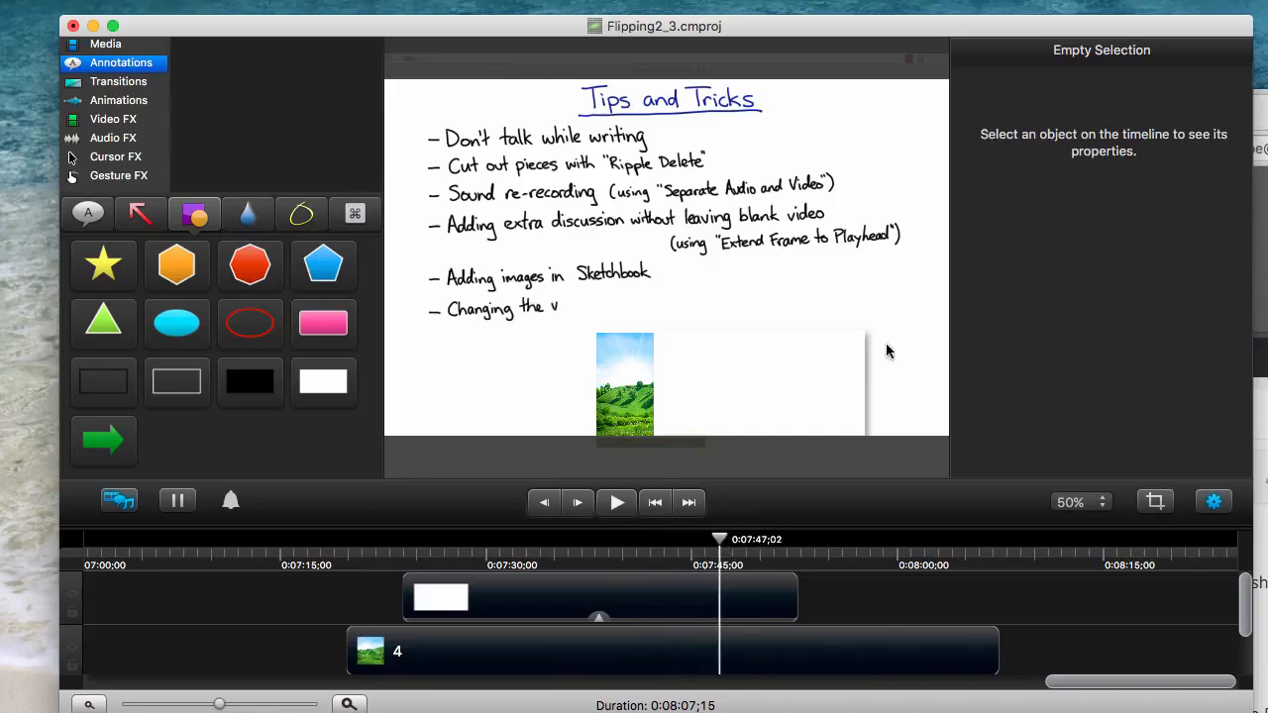
{"action": "mouse_move", "coordinate": [757, 420]}
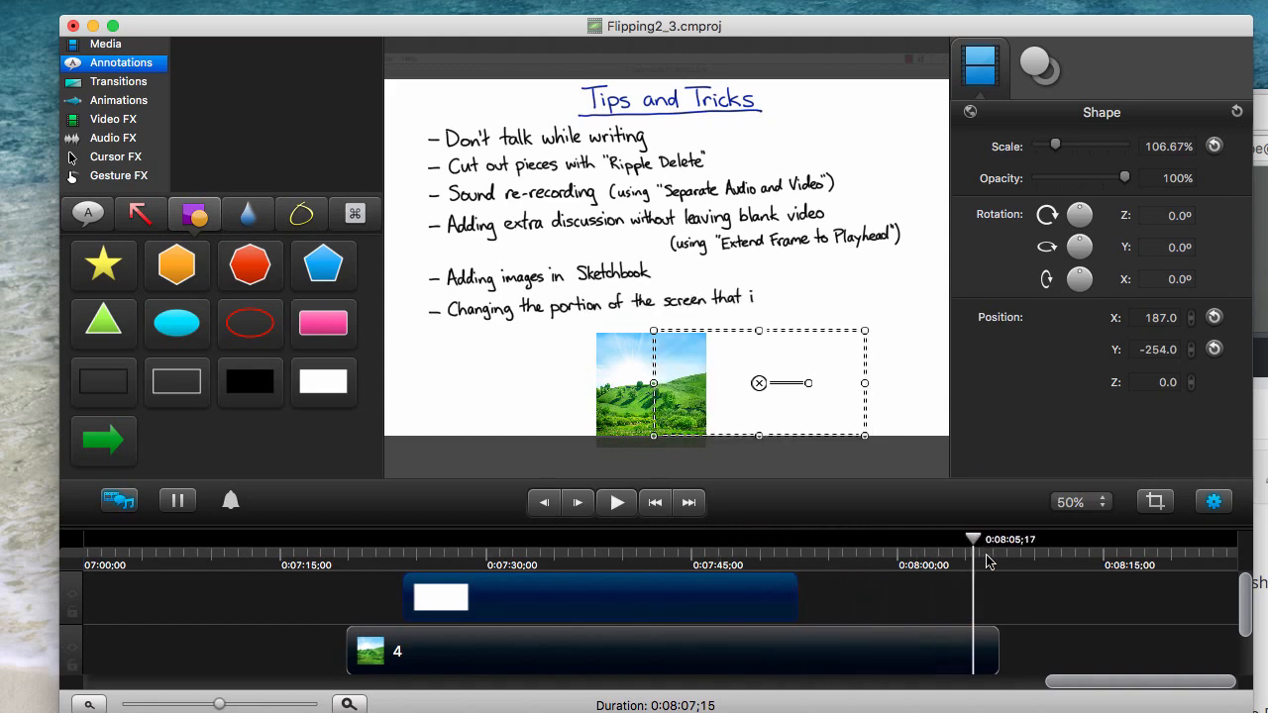
{"action": "left_click_drag", "start_coordinate": [975, 538], "coordinate": [867, 539]}
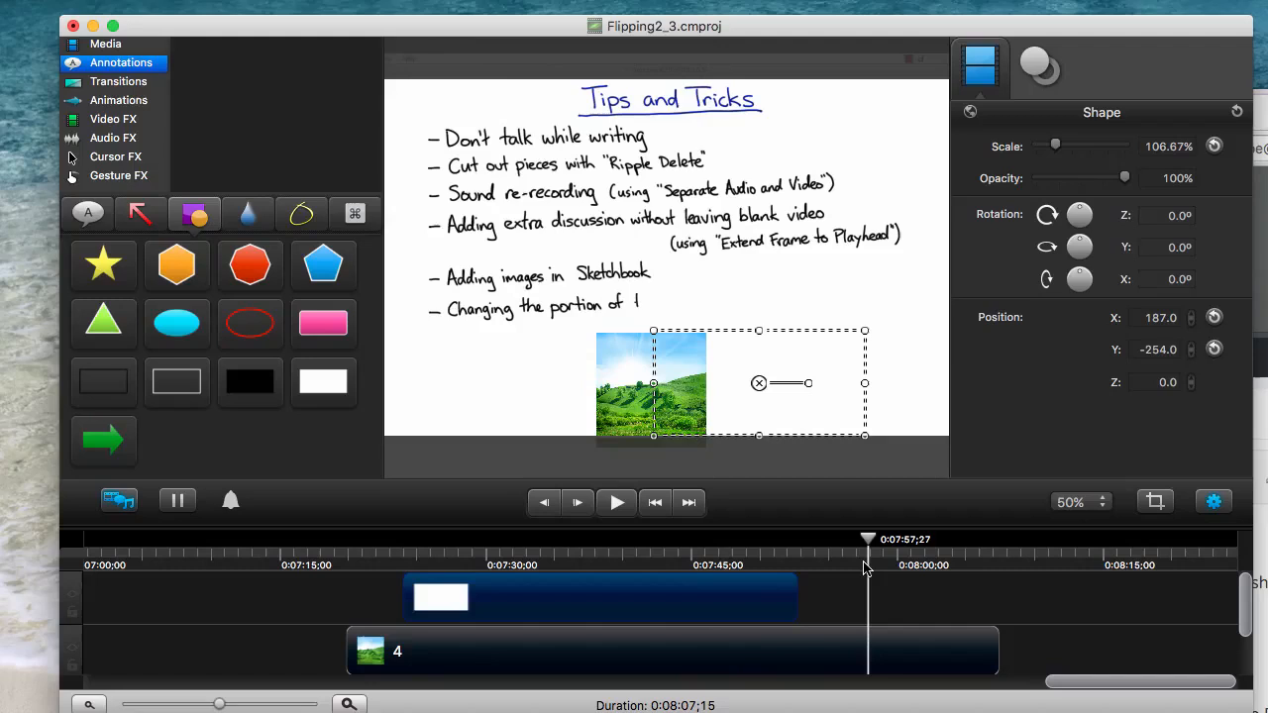